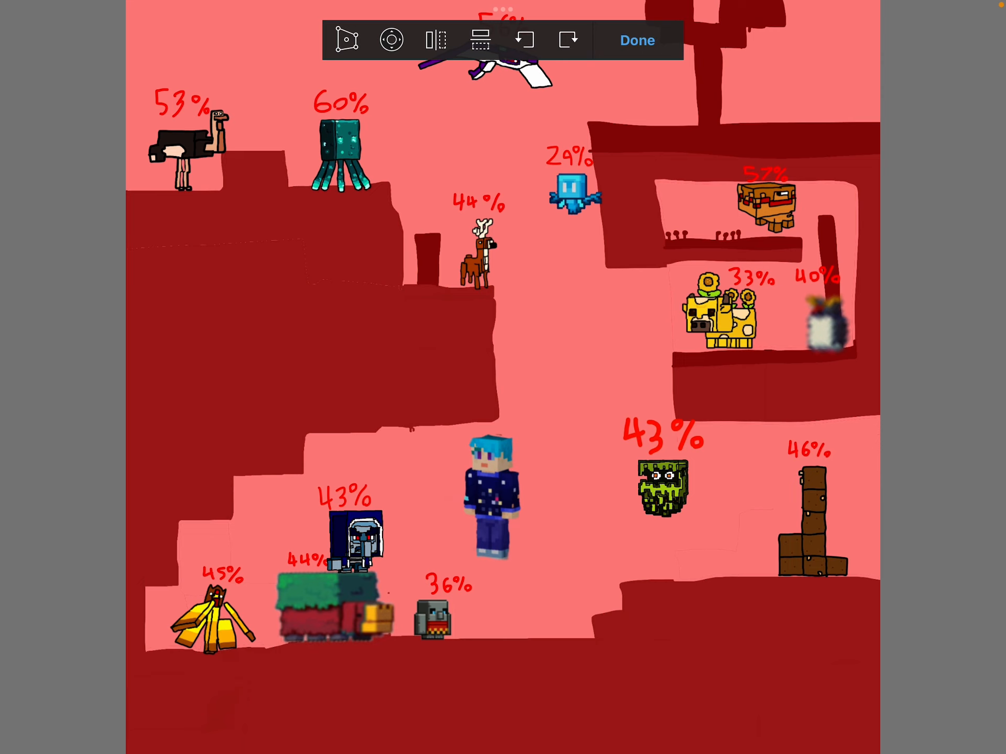
Step: Drag the player avatar upward in stages from mid-cave to the top edge of the scene
drag(496, 507, 566, 347)
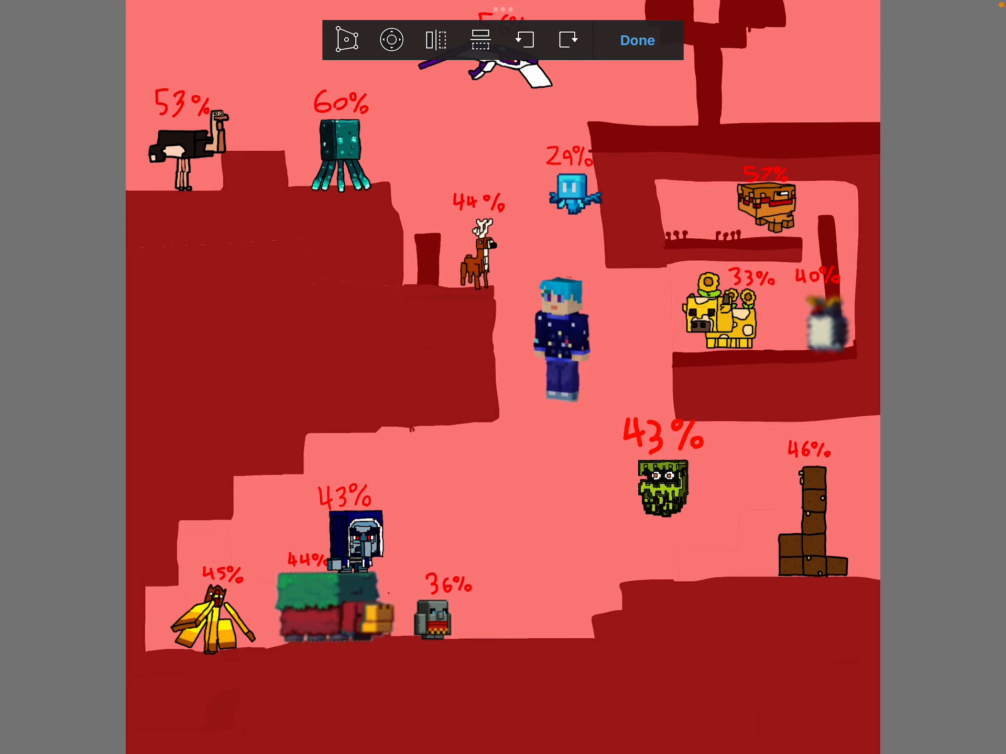
drag(565, 333, 527, 359)
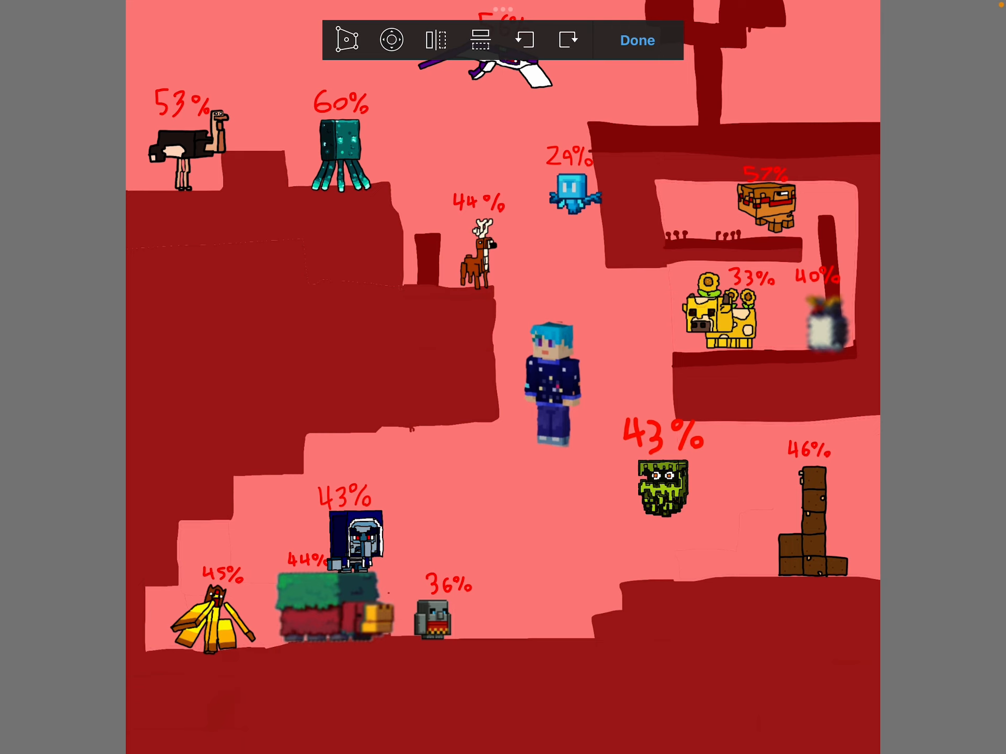
drag(553, 384, 626, 298)
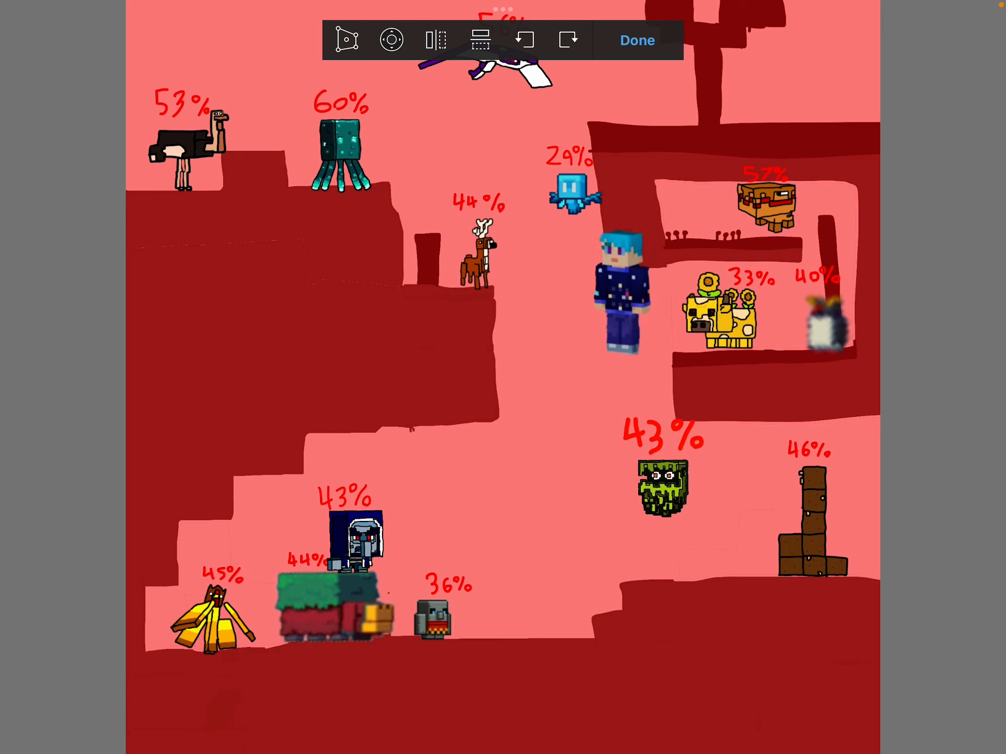
drag(622, 295, 648, 70)
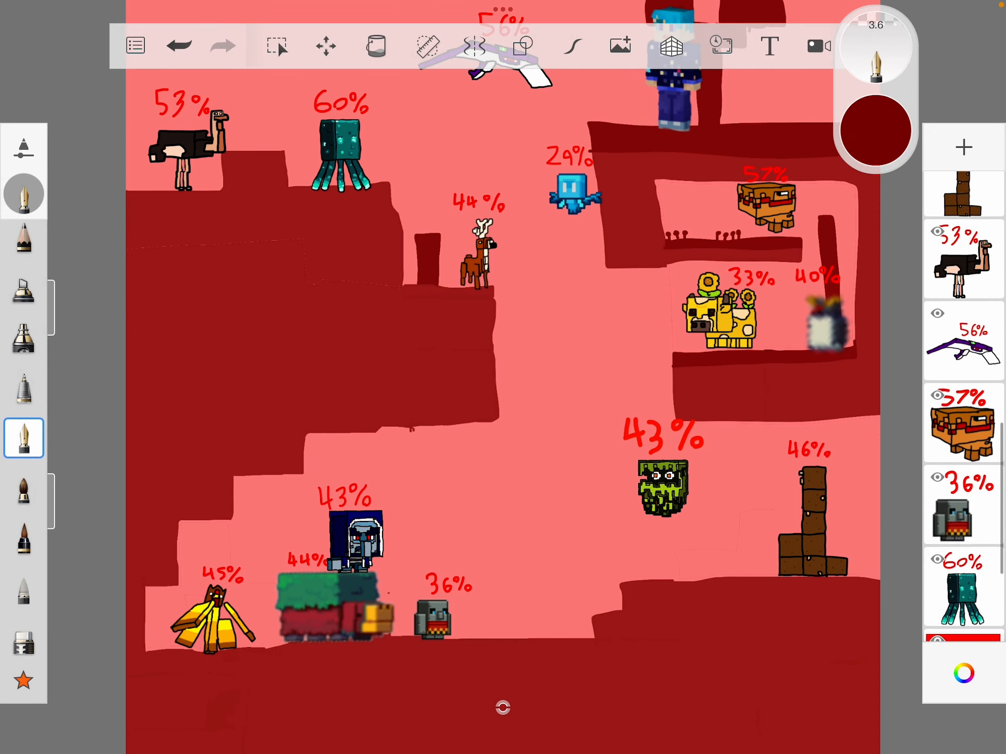
Step: Lower the 60% squid onto the middle ledge, then start moving the 56% winged mob and the avatar
click(327, 45)
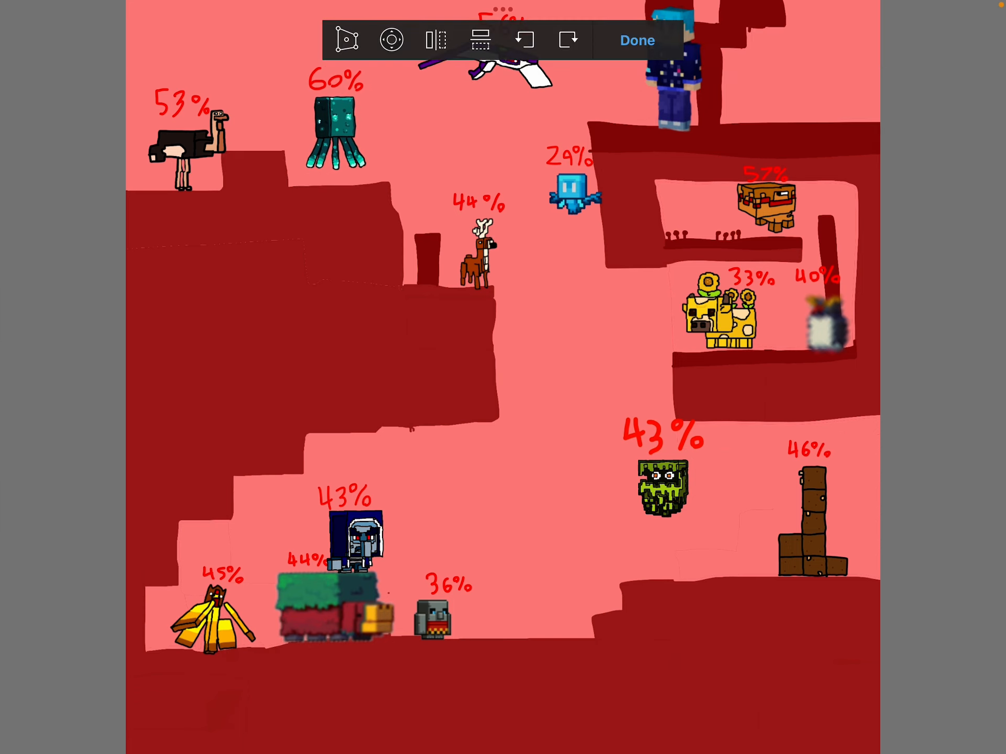
drag(333, 132, 337, 346)
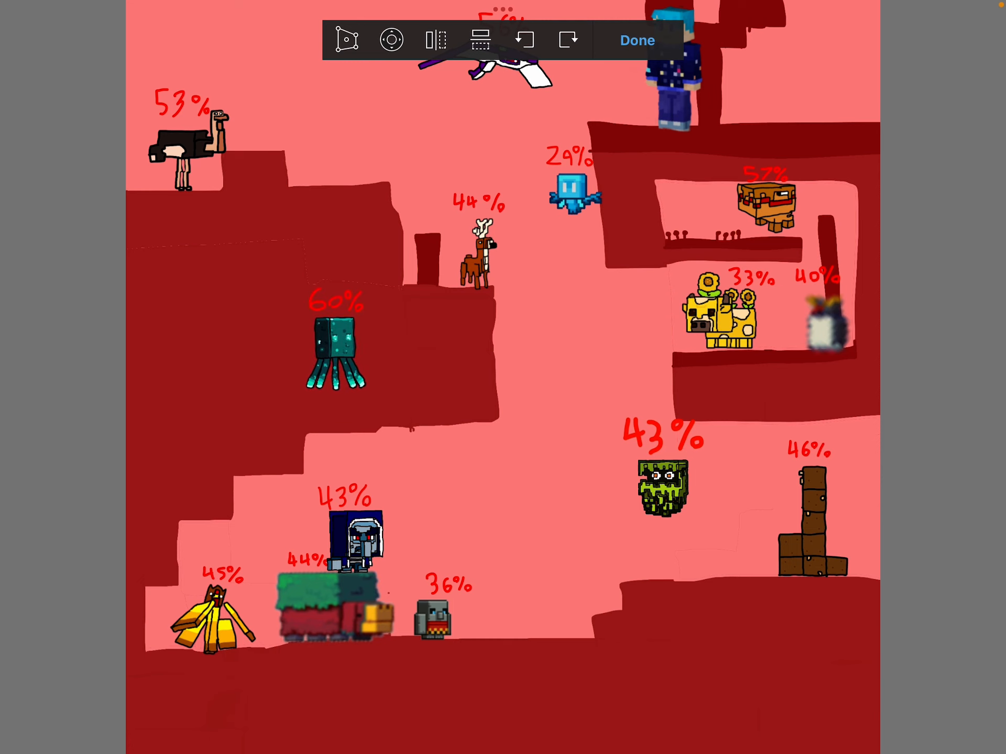
click(637, 40)
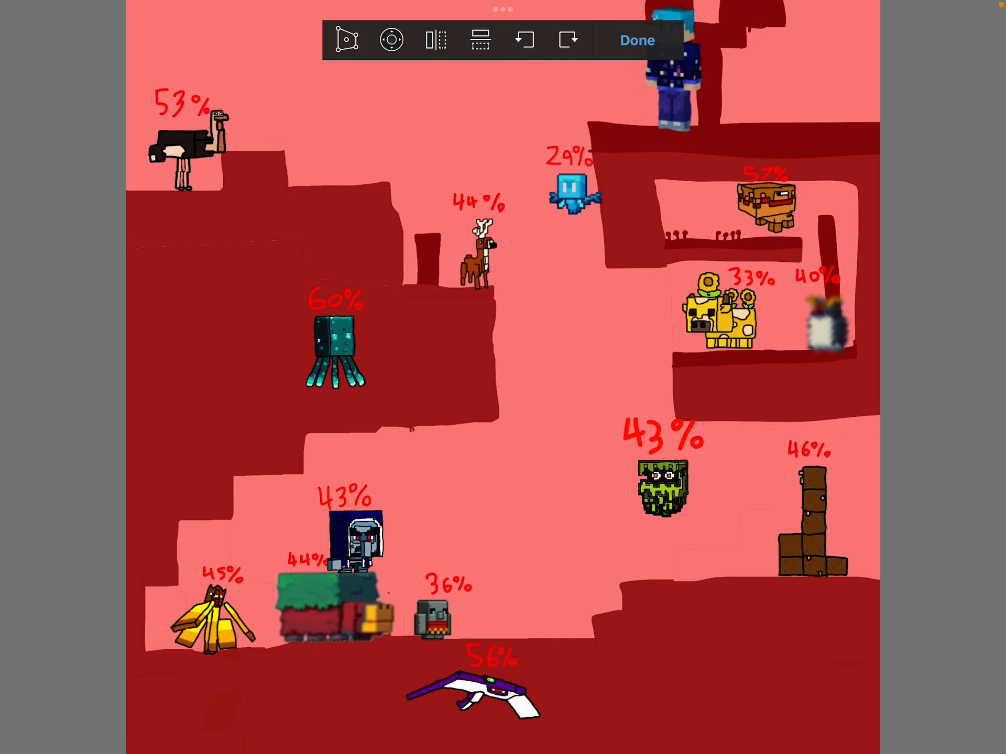
click(637, 40)
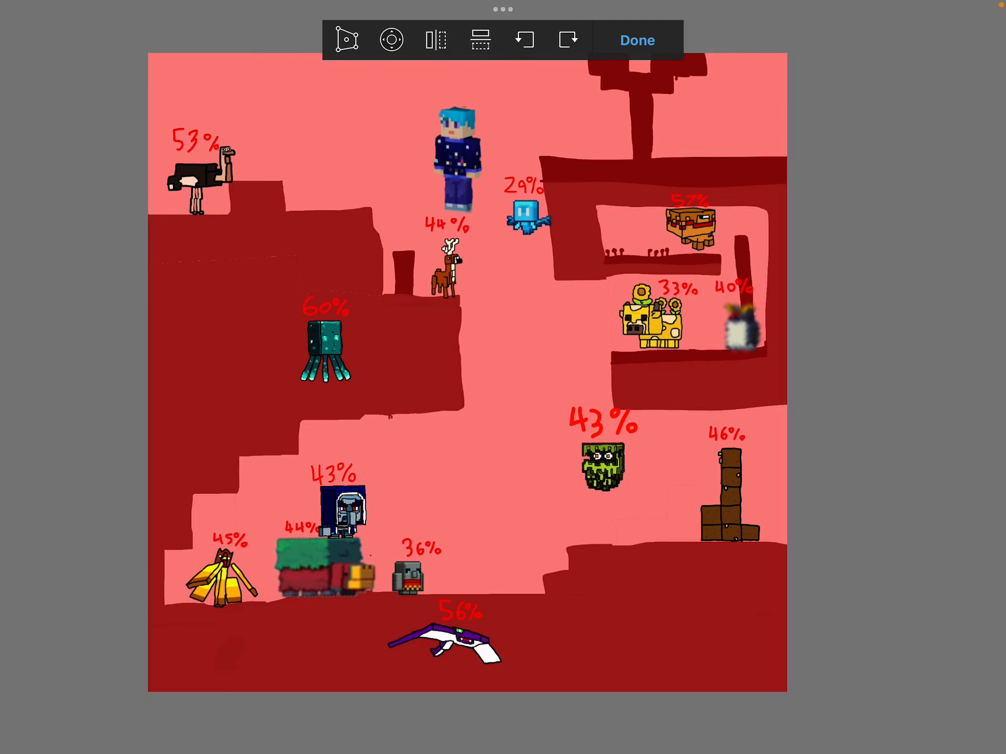
Step: Reposition the player avatar back to top centre and scroll the layer list to the floor mobs
drag(455, 158, 497, 263)
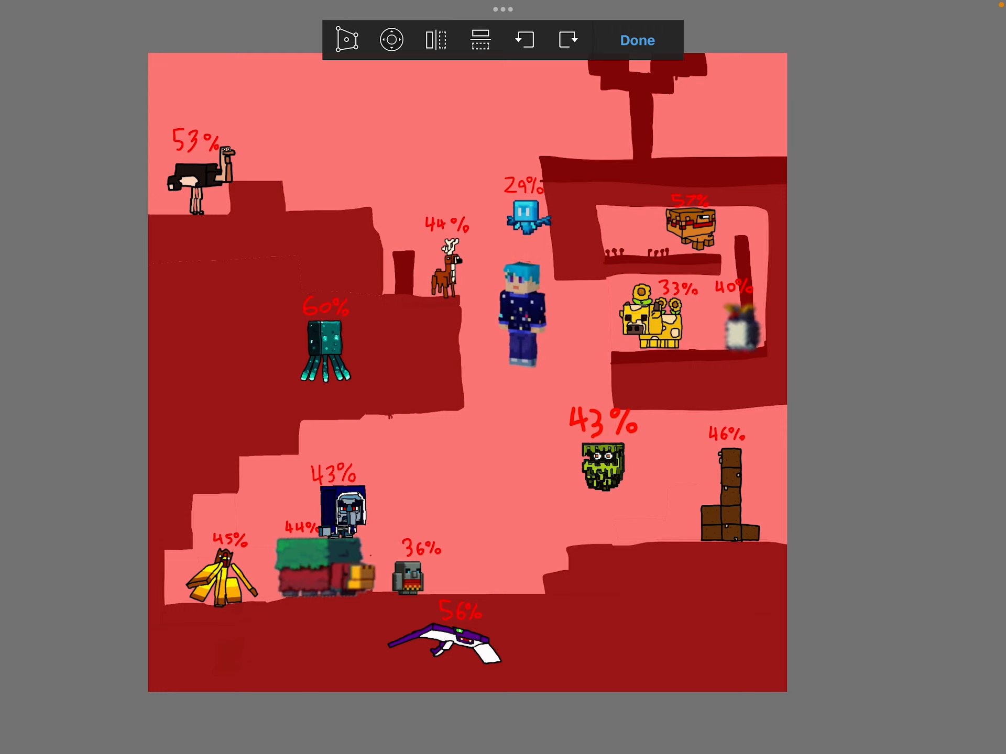
drag(520, 315, 547, 333)
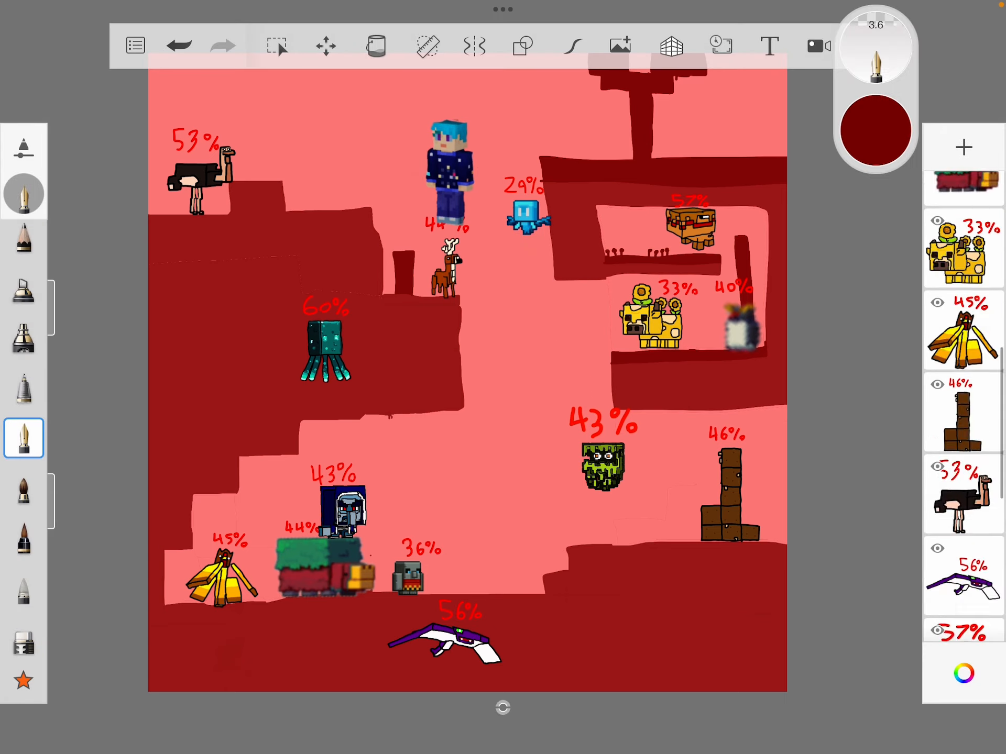
scroll(down, 3)
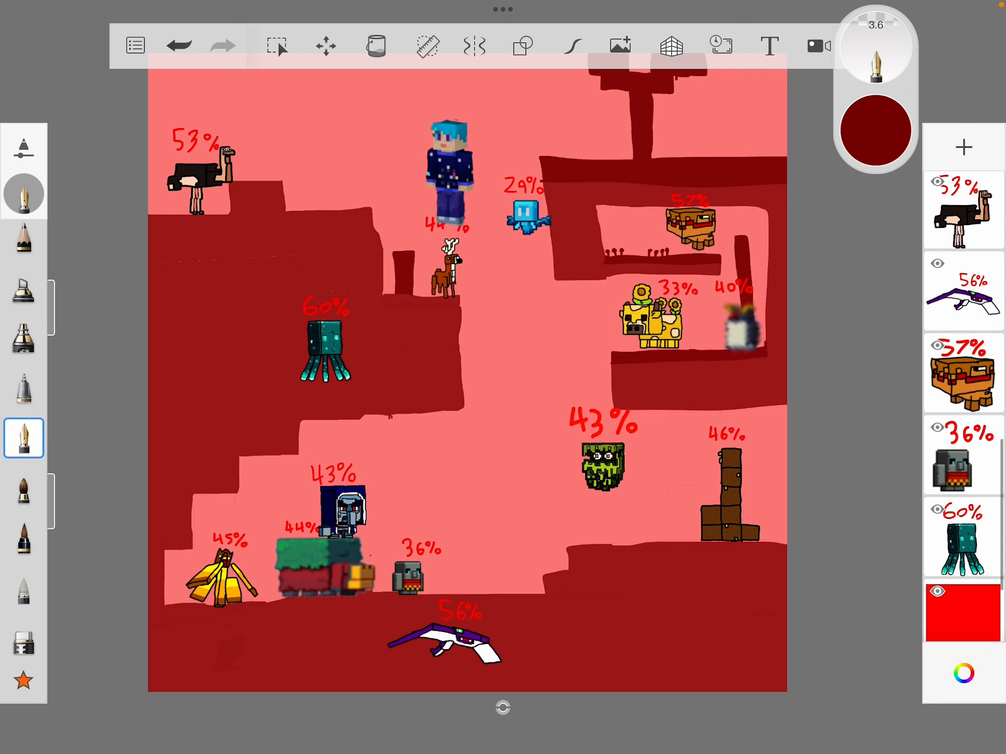
scroll(down, 3)
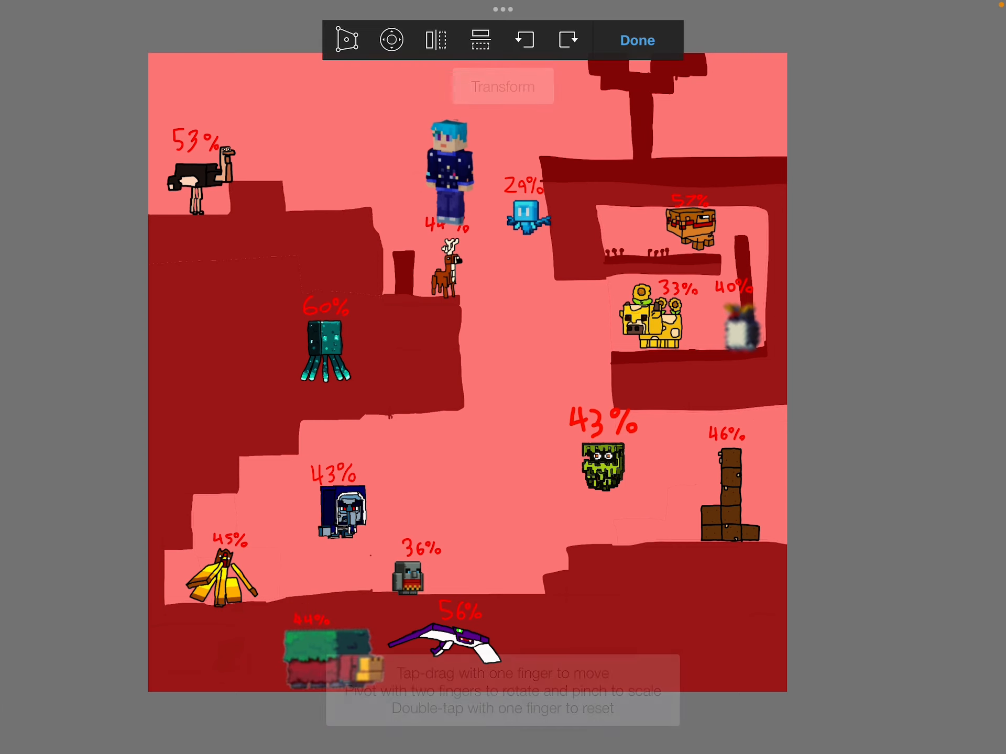
Step: Move the 44% deer down onto the cave floor and confirm its position
click(637, 40)
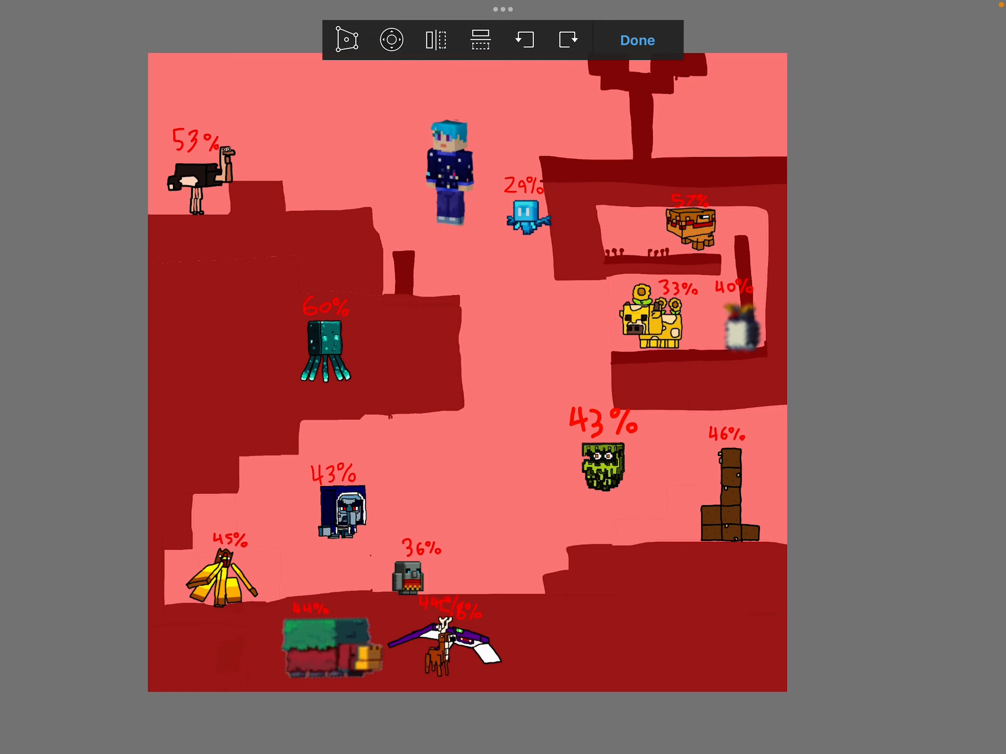
click(637, 40)
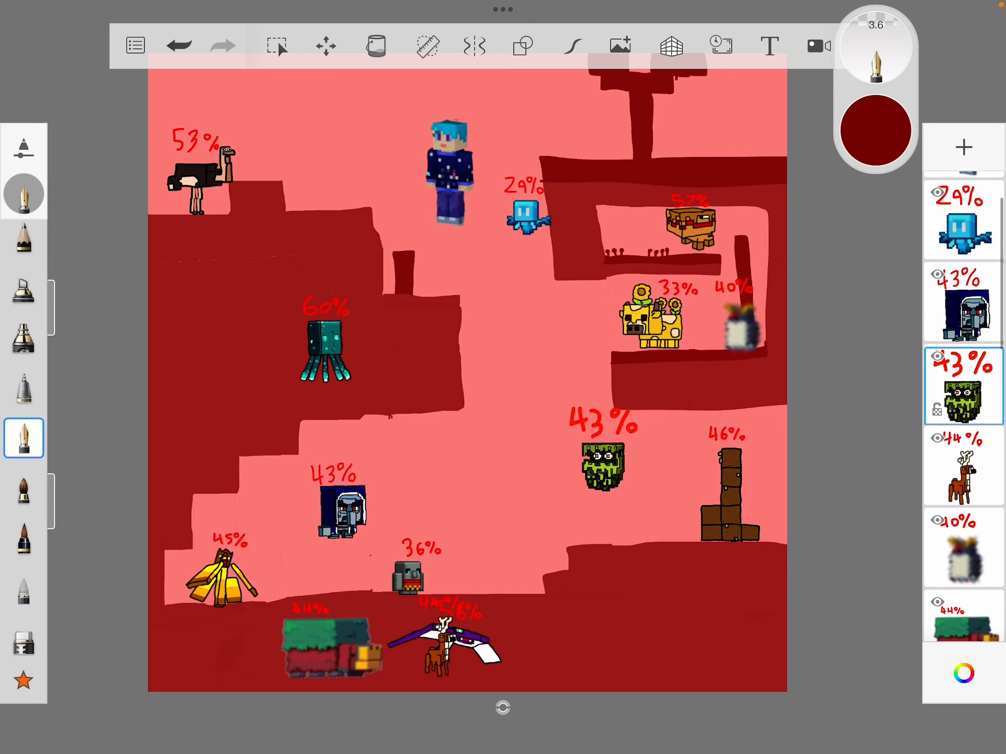
Step: Drop the 43% green mob to the floor, select the 43% illager, and lower the avatar to the lower left
drag(607, 459, 617, 631)
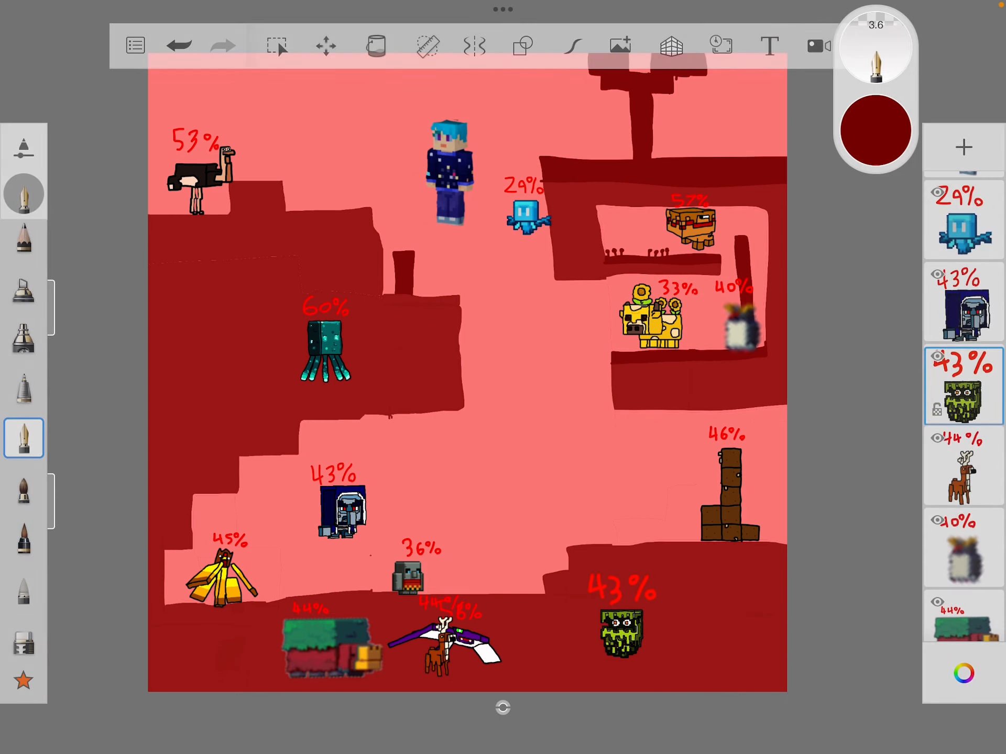
click(324, 45)
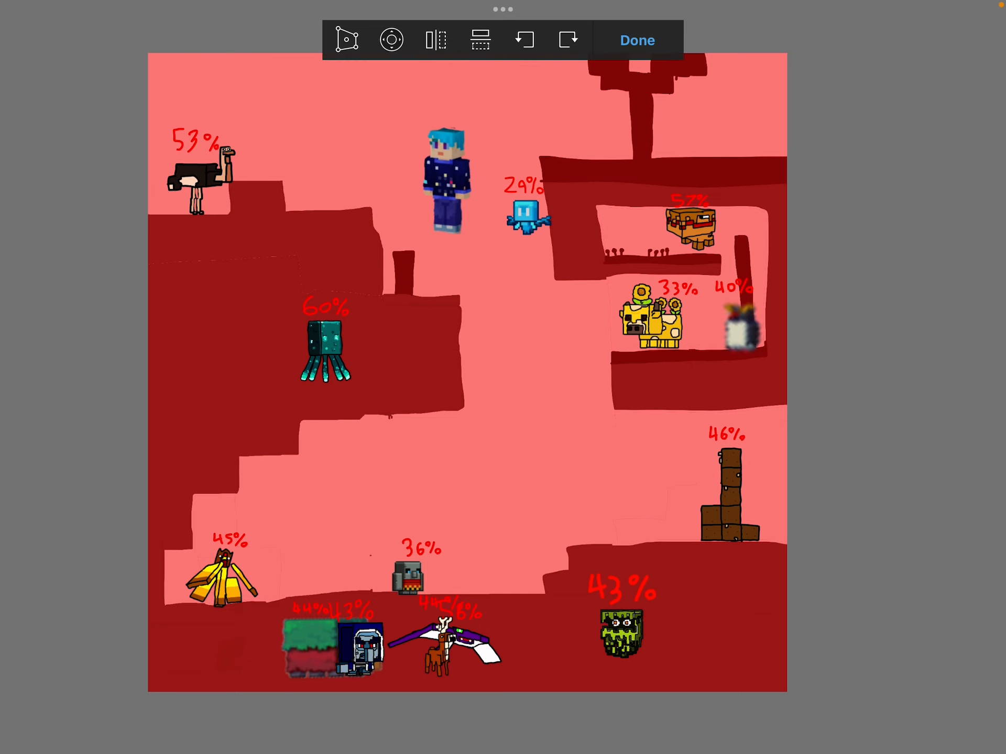
drag(445, 186, 490, 289)
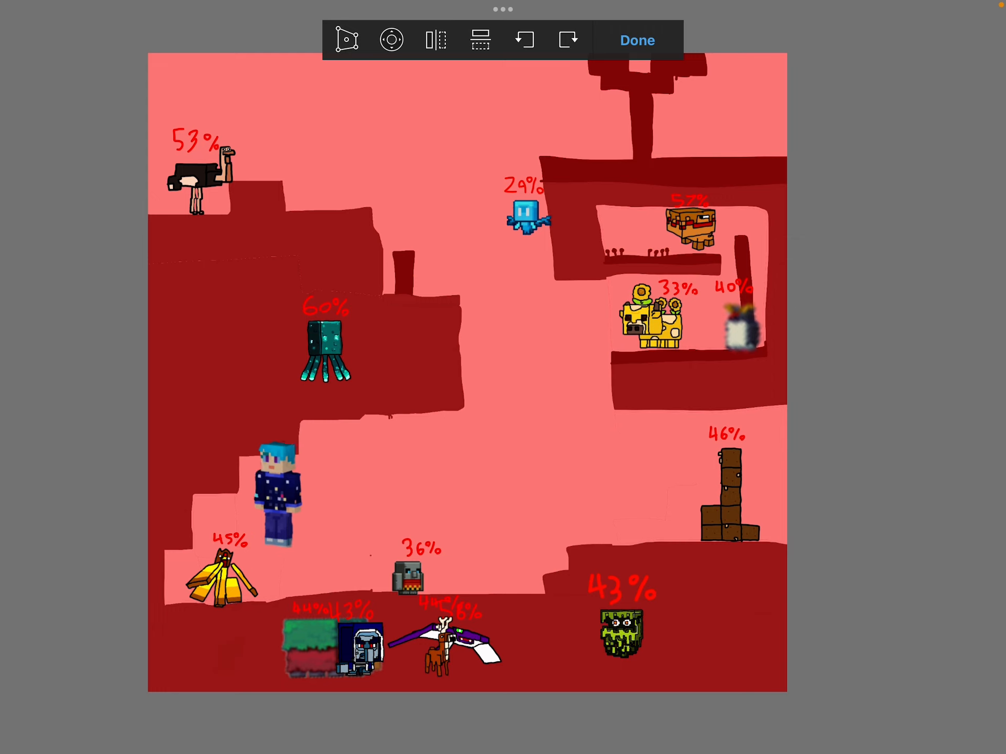
Step: Drag the avatar around the ledges and settle it in the upper middle below the 29% mob
drag(266, 494, 519, 212)
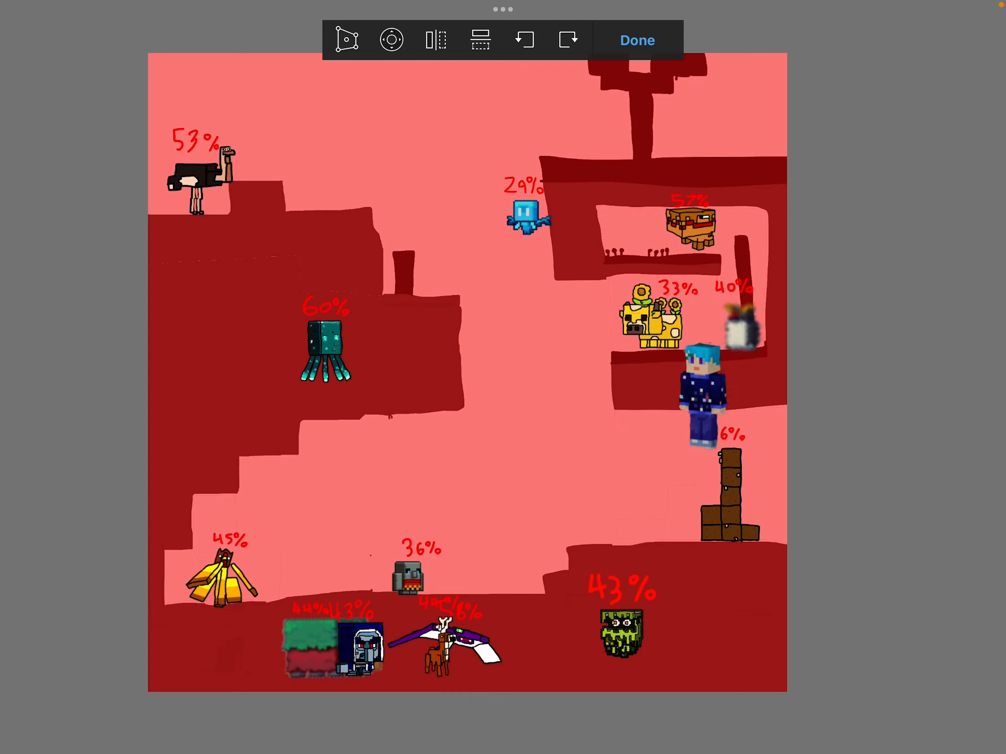
drag(702, 384, 542, 360)
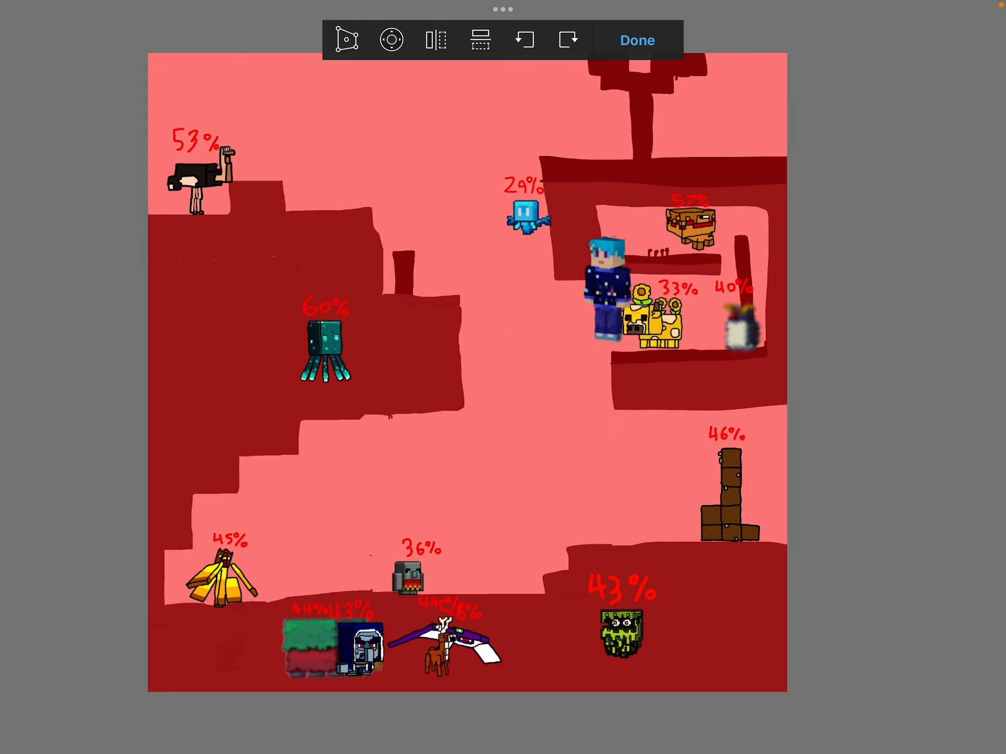
drag(606, 289, 372, 205)
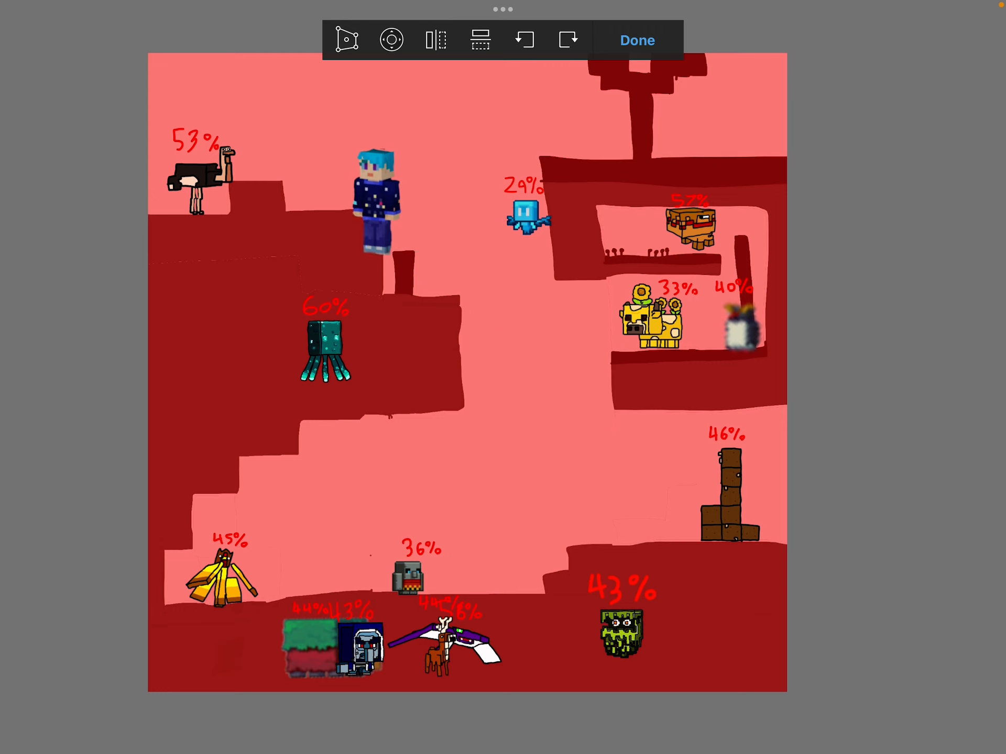
drag(372, 205, 504, 333)
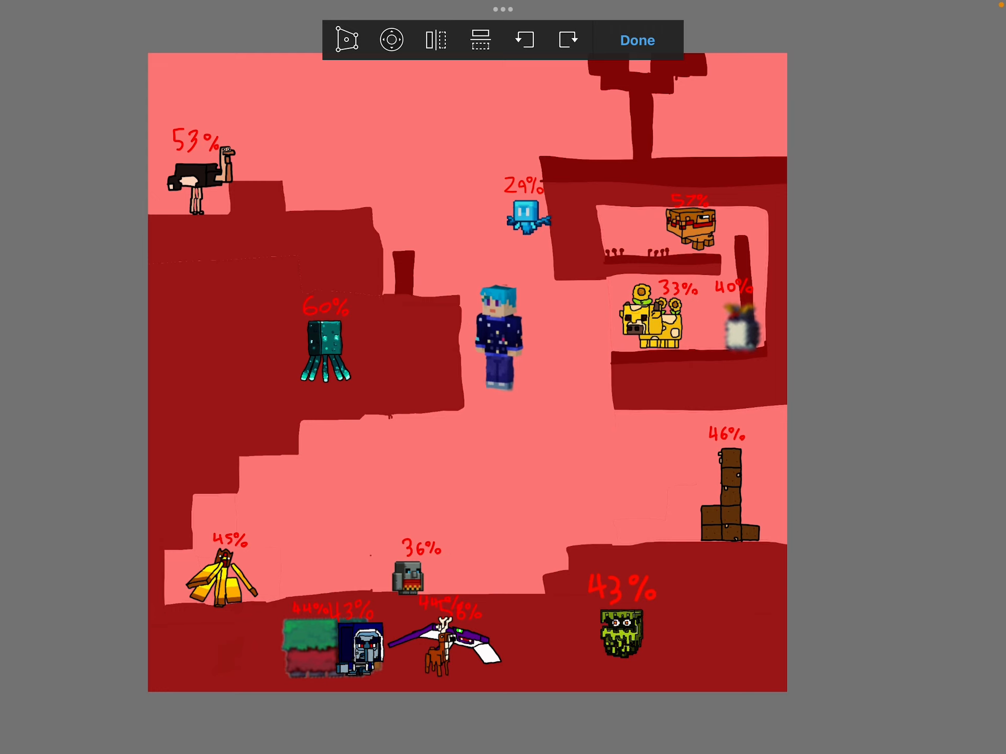
drag(496, 340, 588, 474)
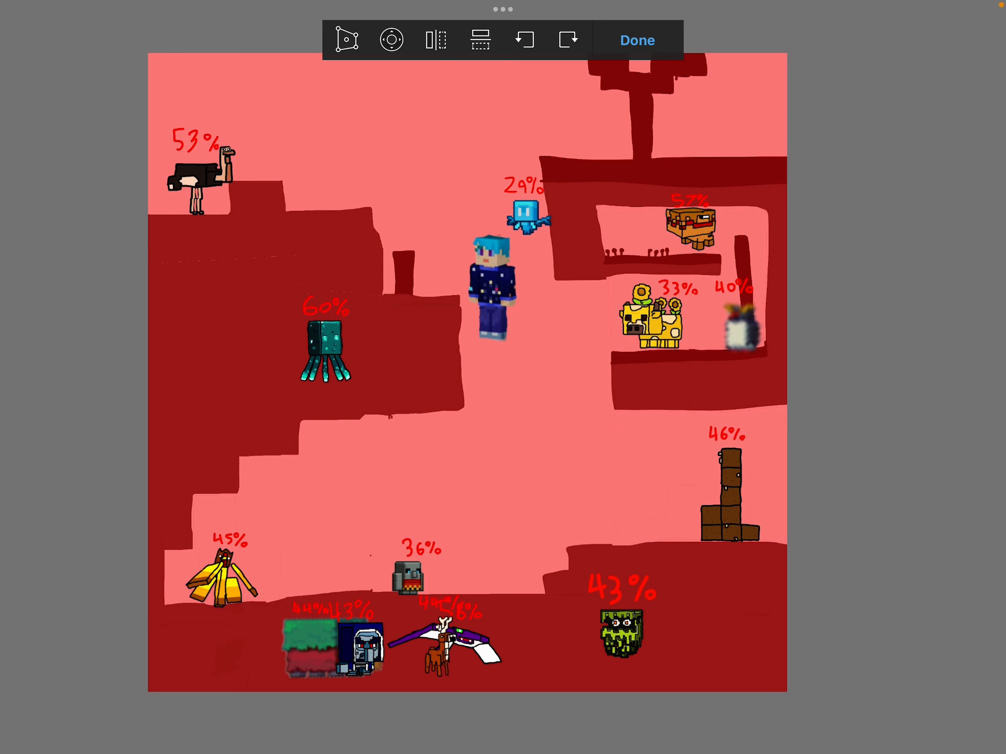
Step: Confirm the avatar, then tilt the 57% creature and move it down onto the cave floor
click(638, 40)
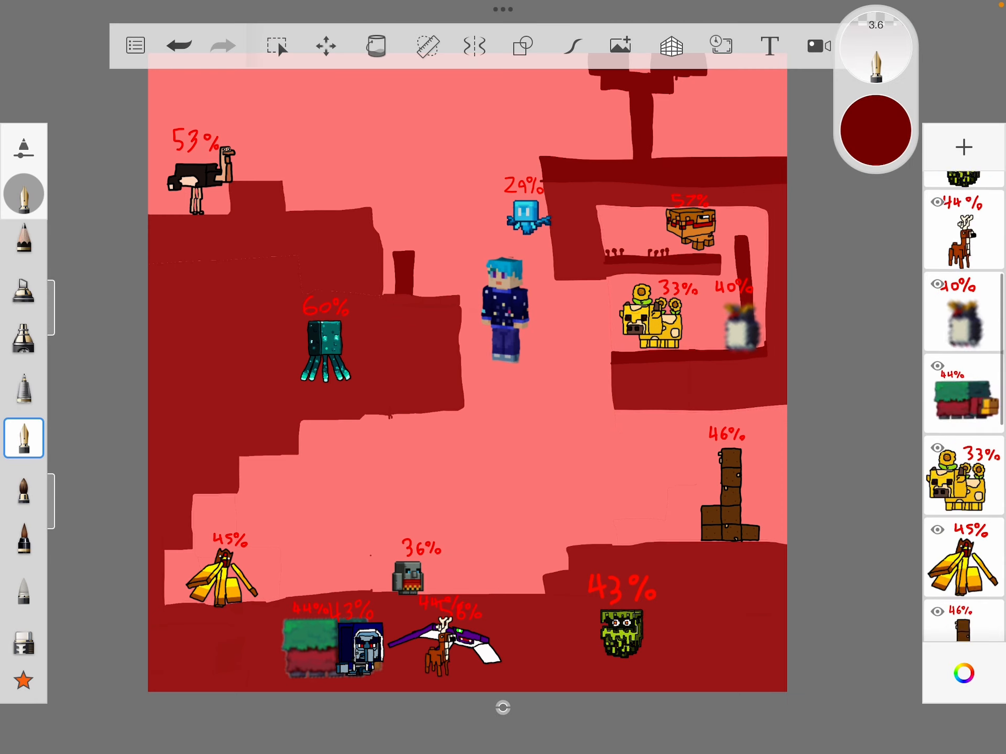
scroll(down, 3)
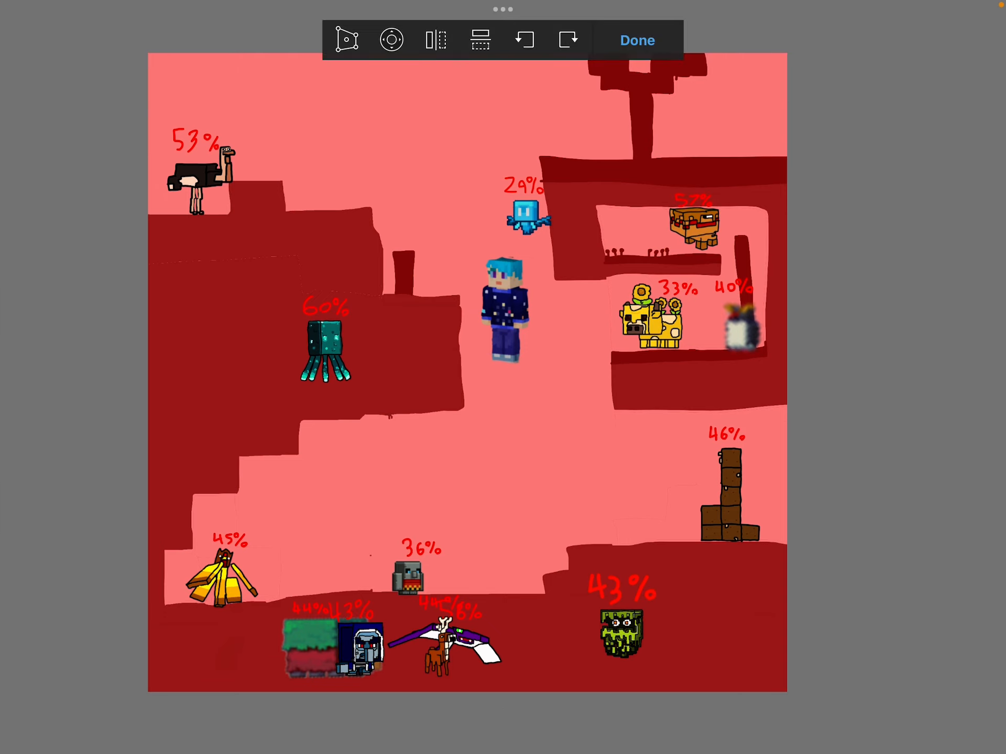
drag(690, 224, 667, 388)
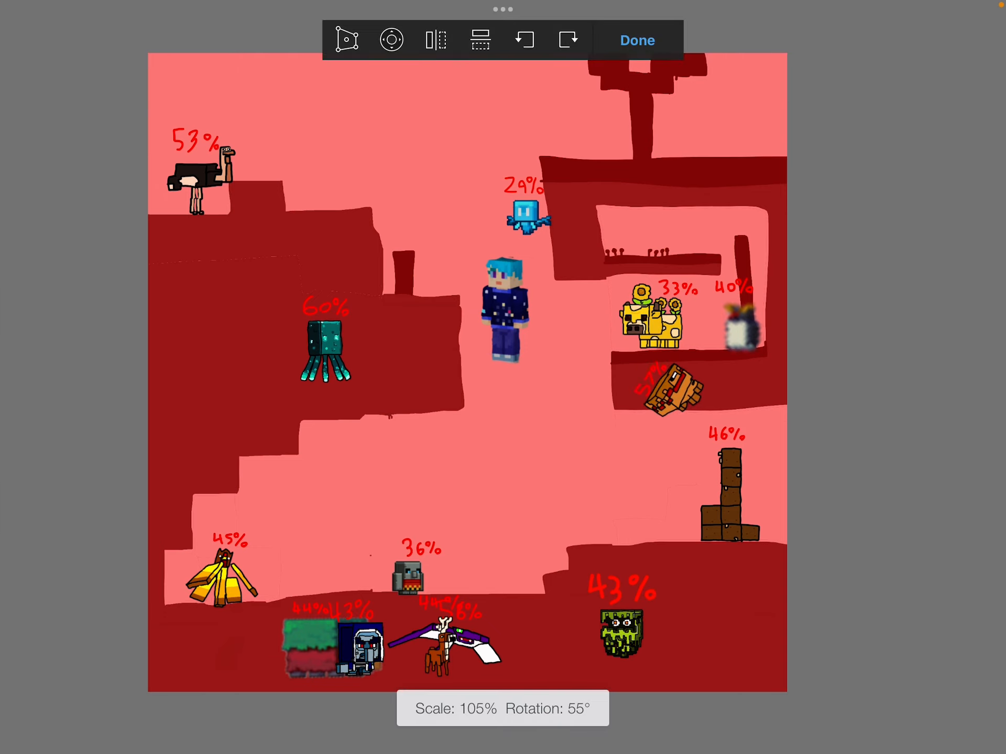
drag(664, 391, 684, 574)
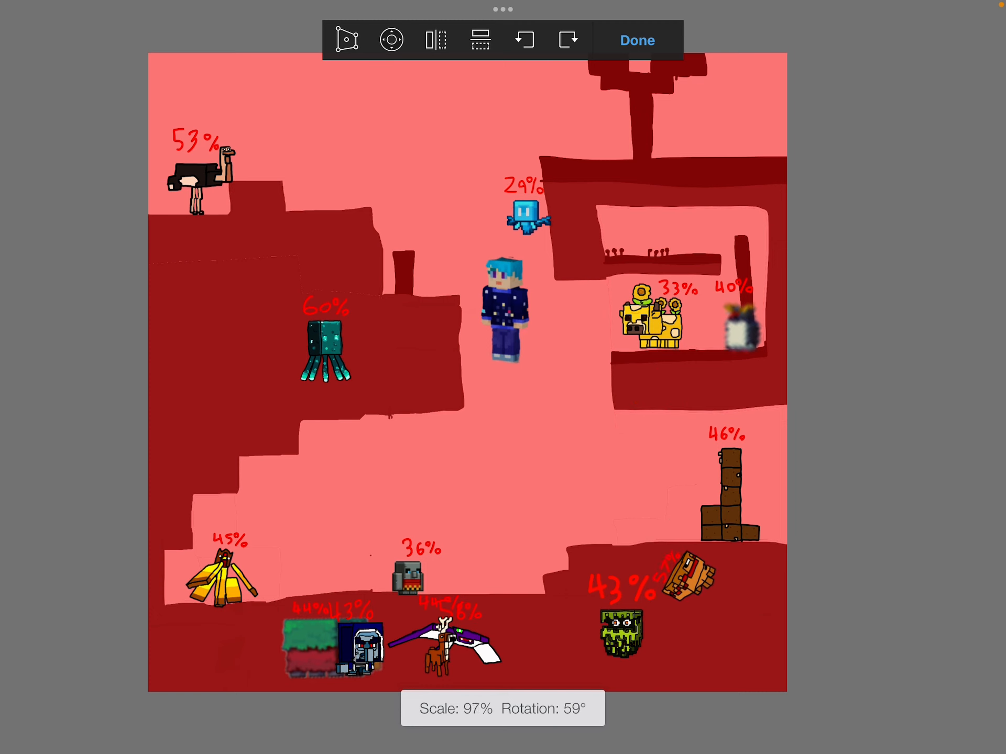
click(638, 40)
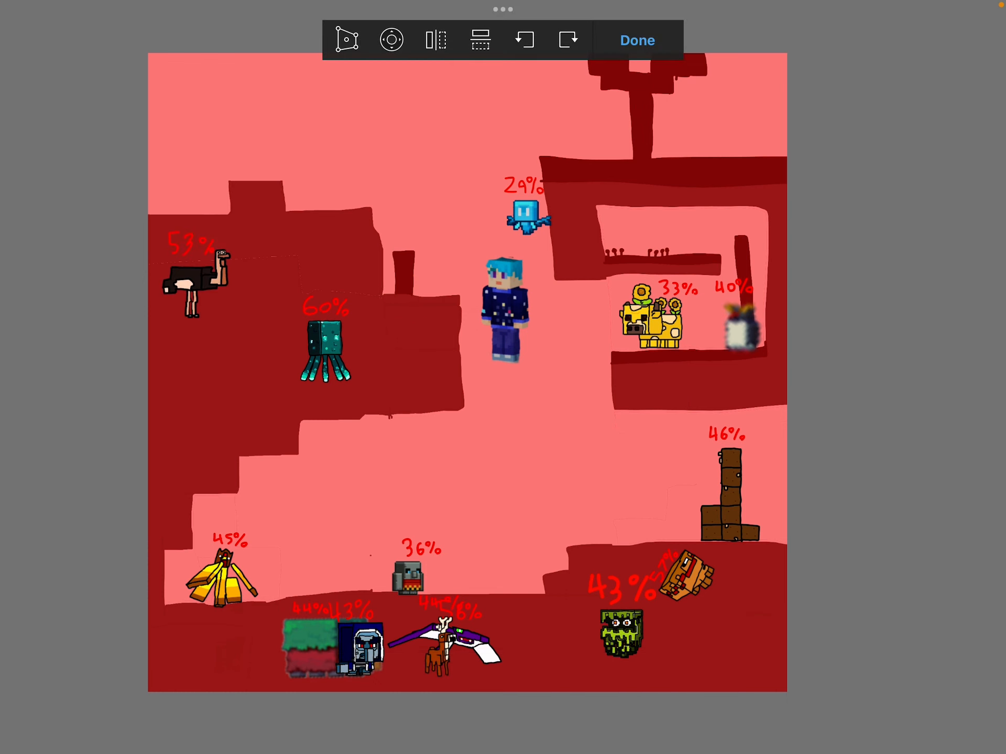
Step: Confirm the ostrich's lower position and the 46% block tower's new spot on the floor
click(637, 40)
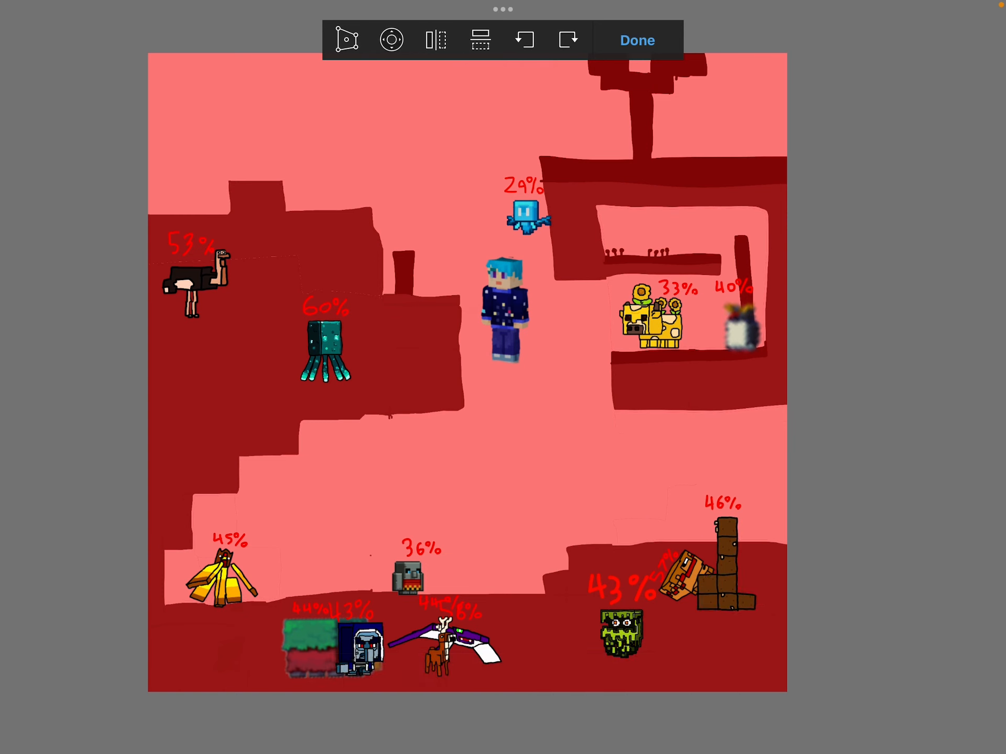
click(637, 40)
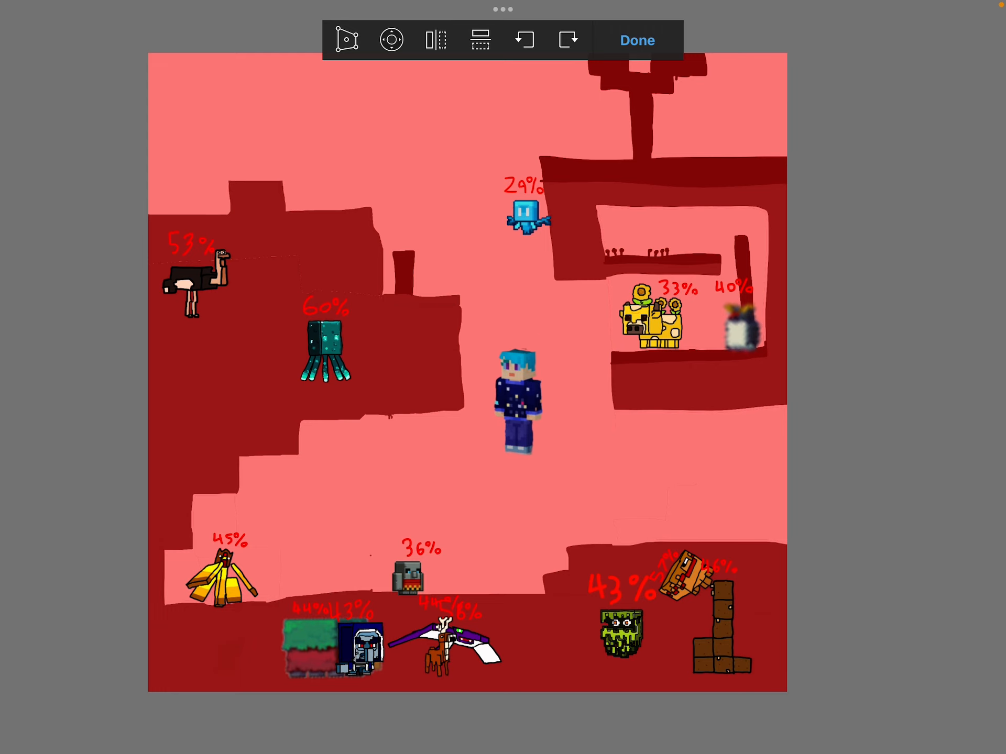
Step: Shuffle the player avatar up and down around the cave centre
drag(517, 398, 502, 296)
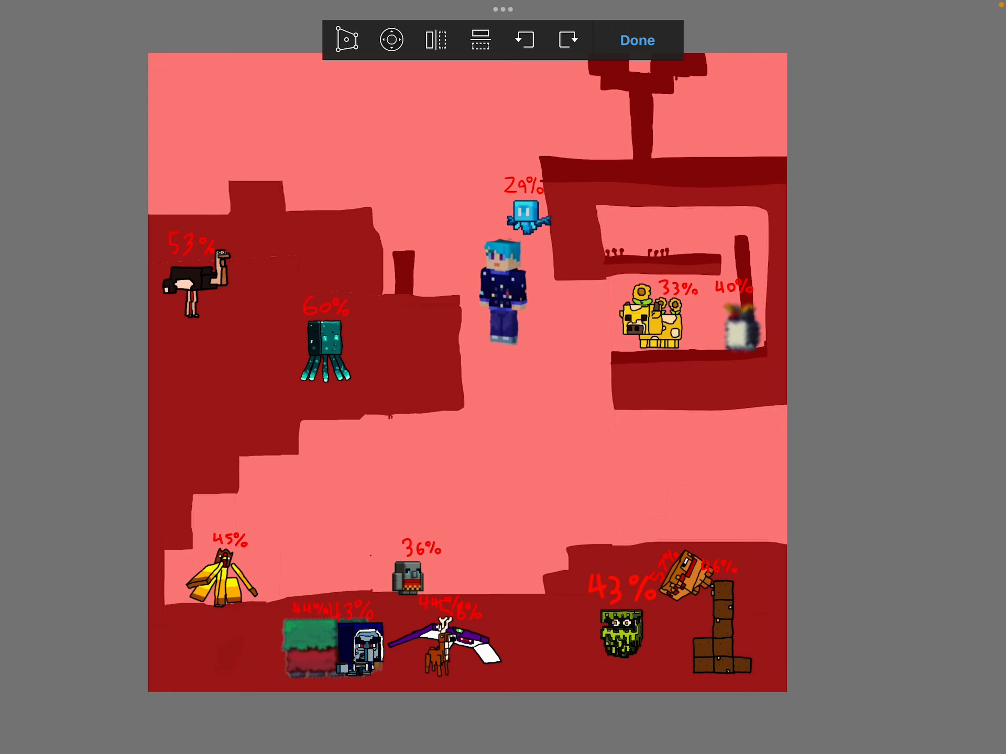
drag(501, 296, 504, 459)
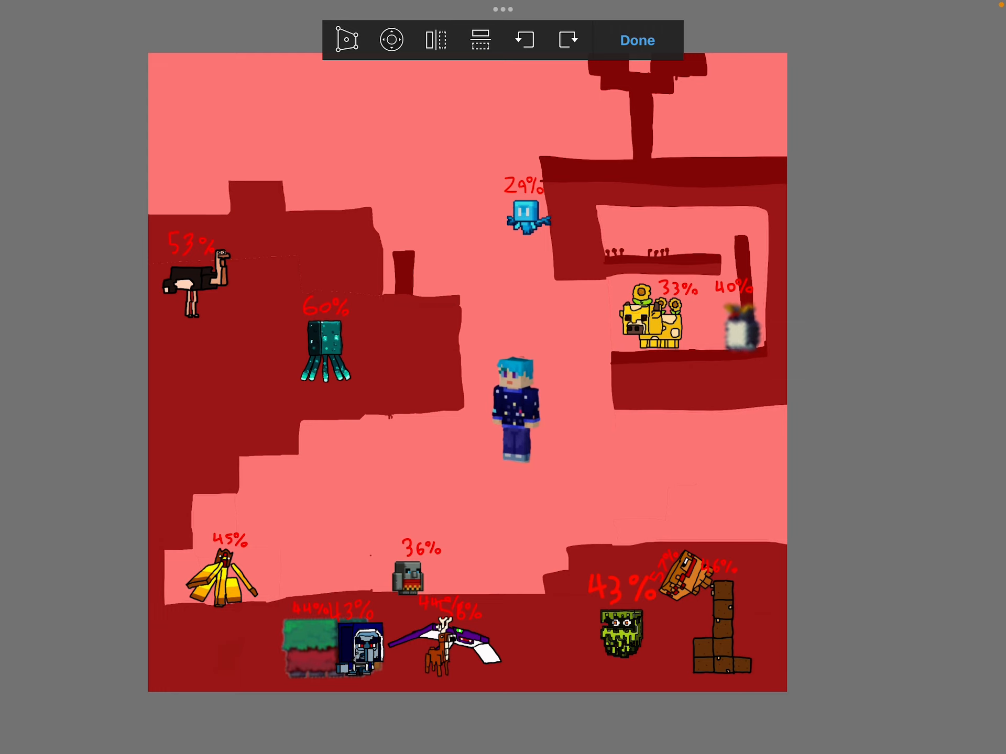
drag(516, 404, 472, 507)
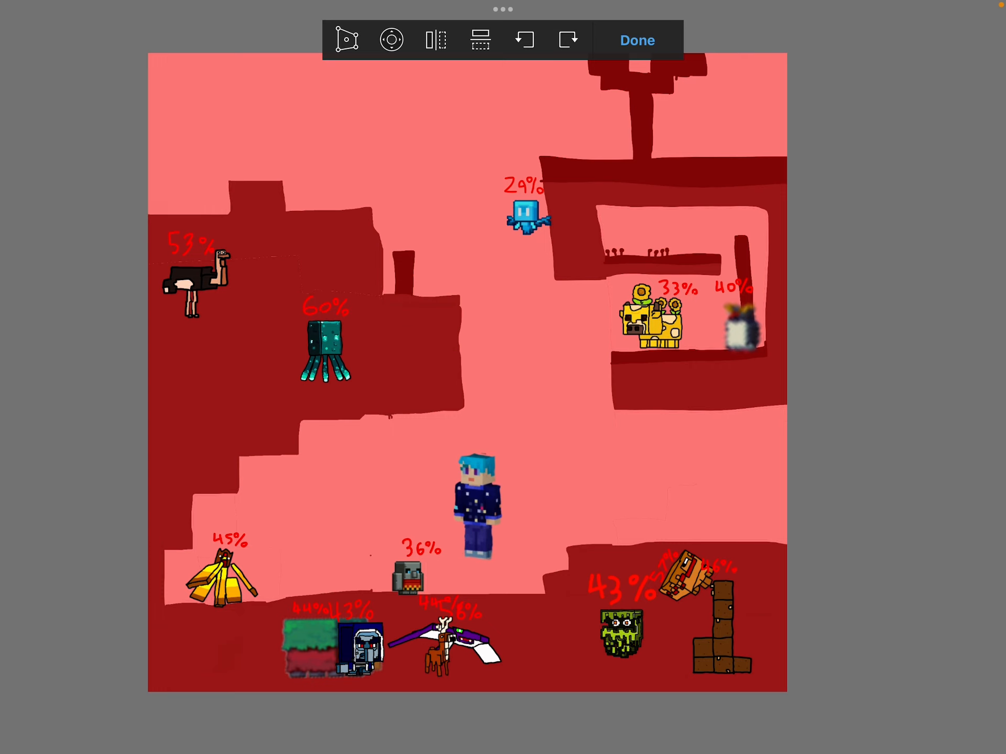
drag(476, 504, 490, 302)
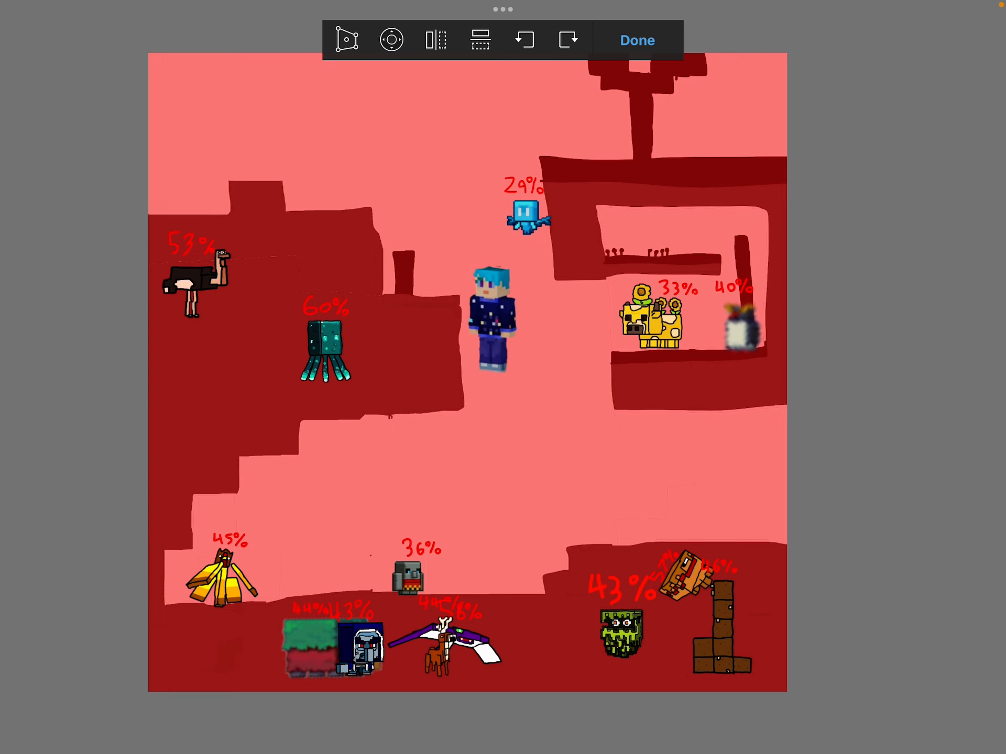
Step: Confirm the 29%, 36% and 33% mobs raised to the top, then lower the avatar down and left
click(637, 39)
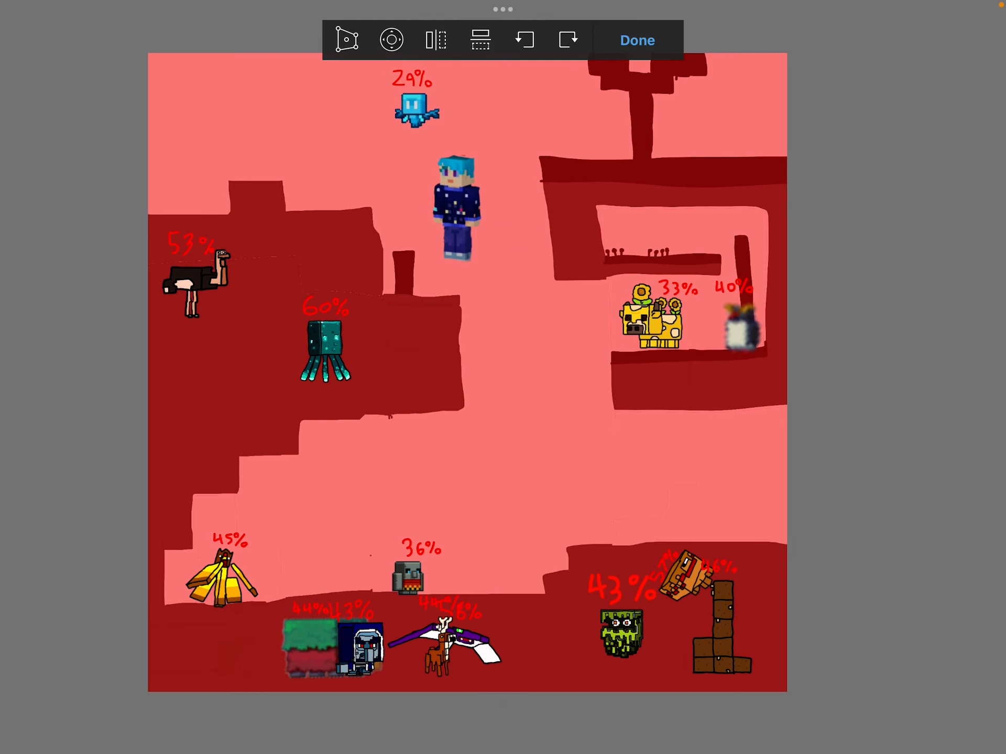
click(637, 40)
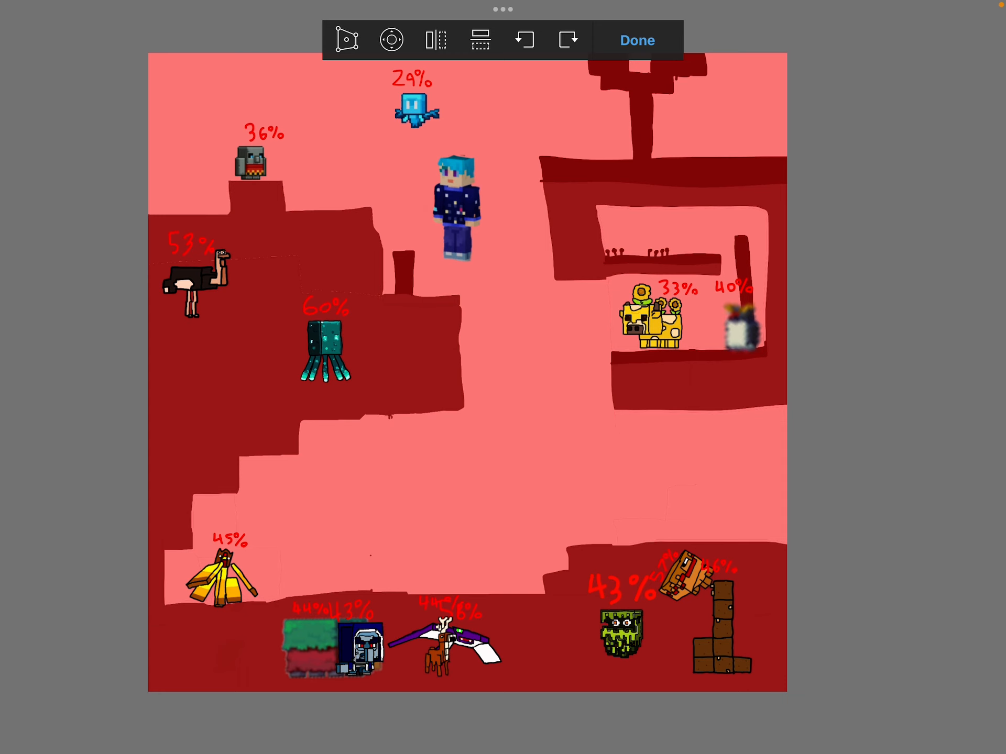
click(637, 40)
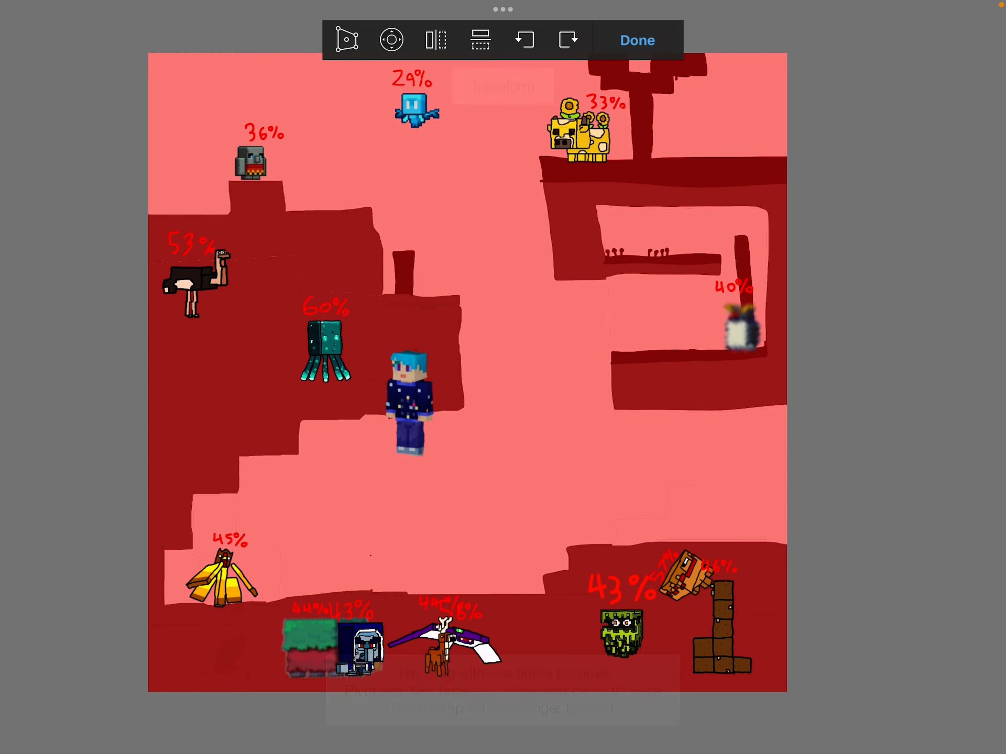
drag(411, 404, 366, 468)
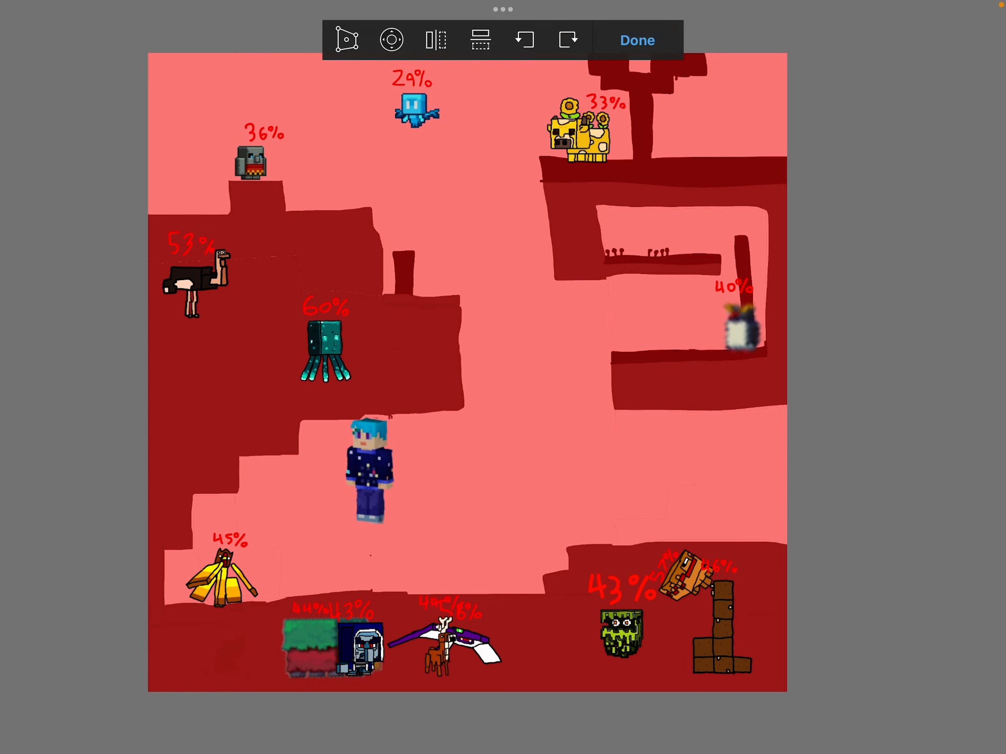
click(637, 40)
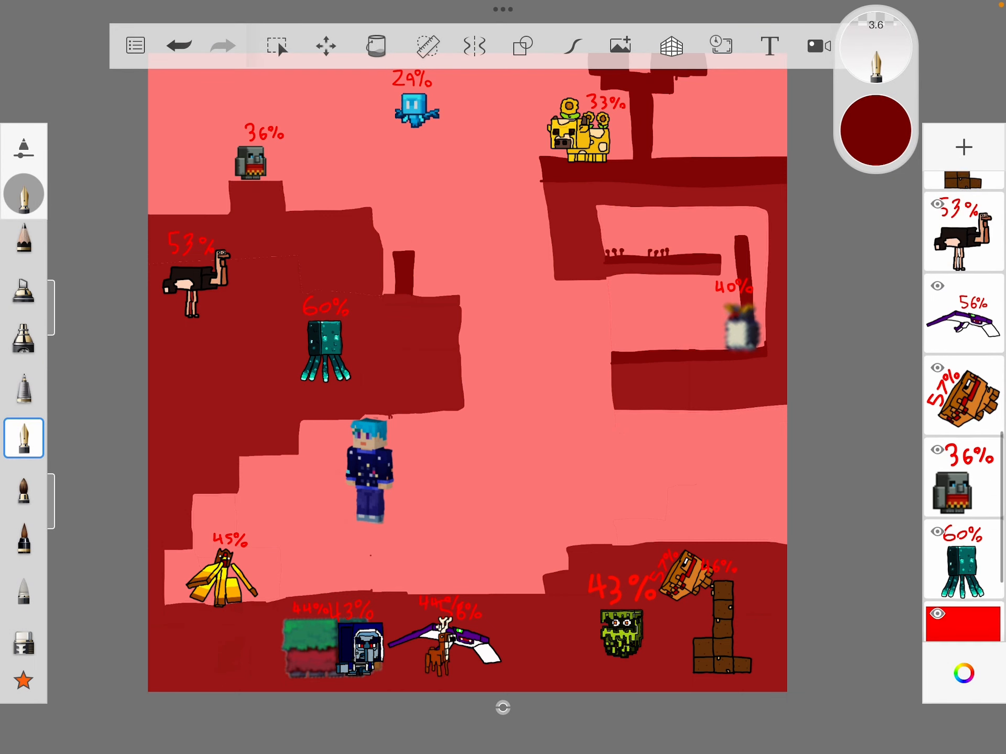
Step: Confirm the 40% penguin's lower position and nudge the player avatar slightly
scroll(down, 3)
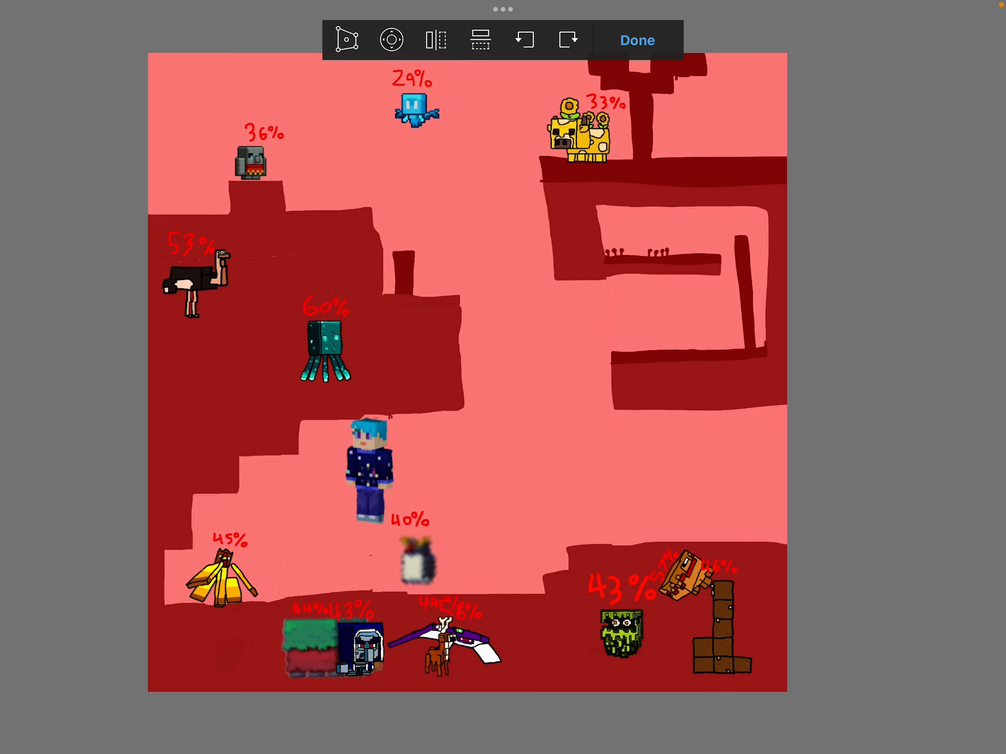
click(637, 40)
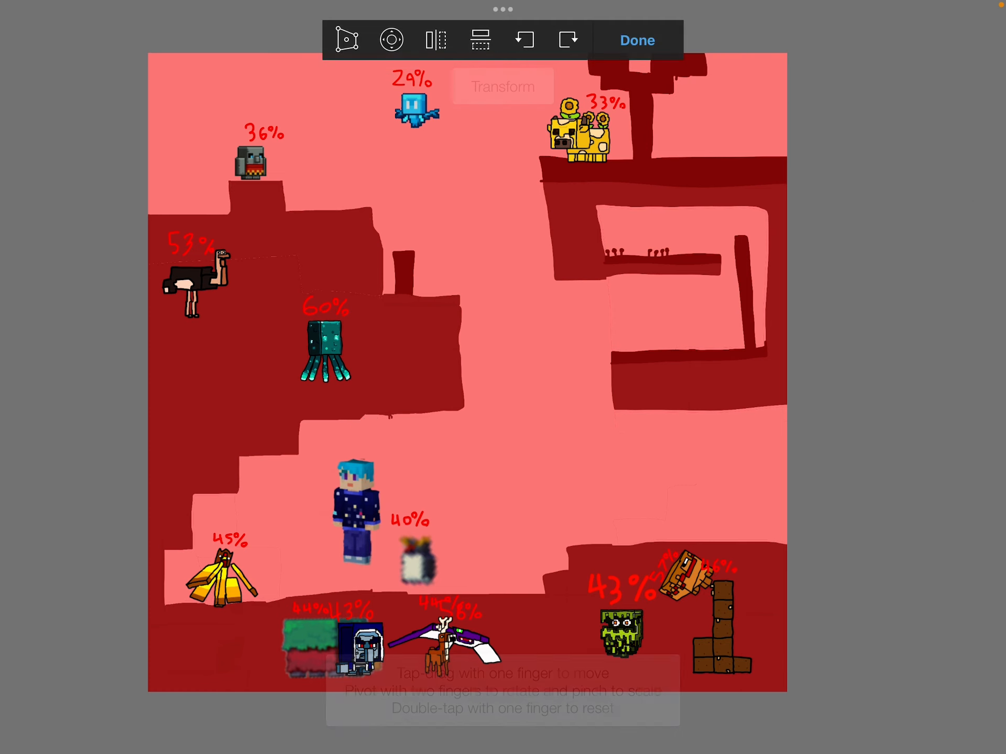
drag(352, 493, 330, 475)
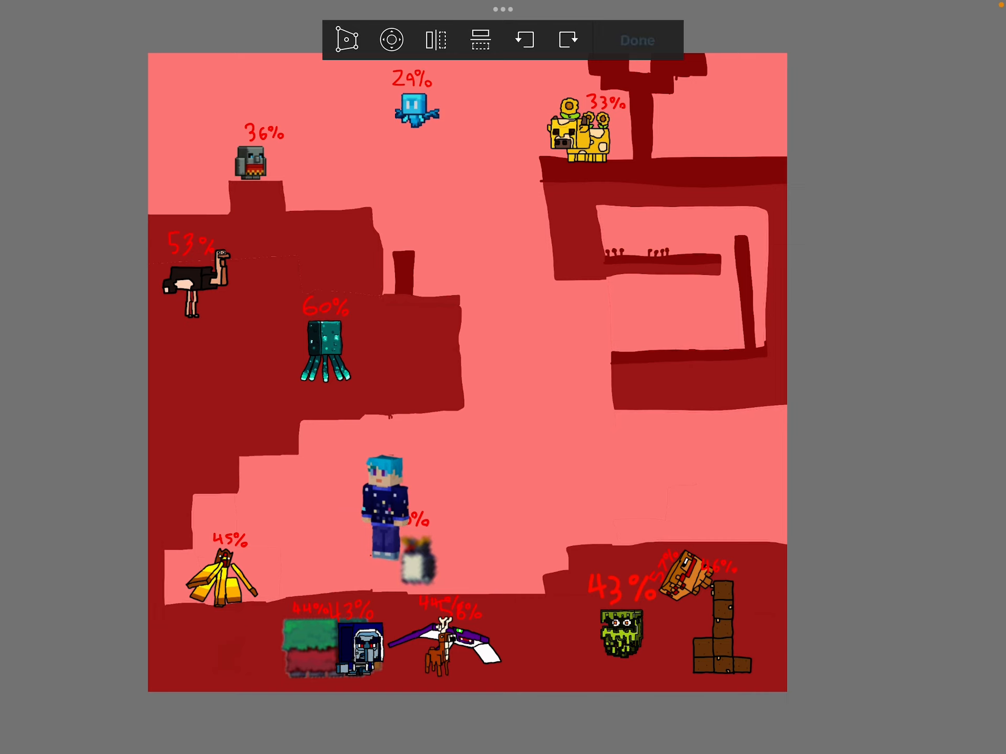
click(638, 40)
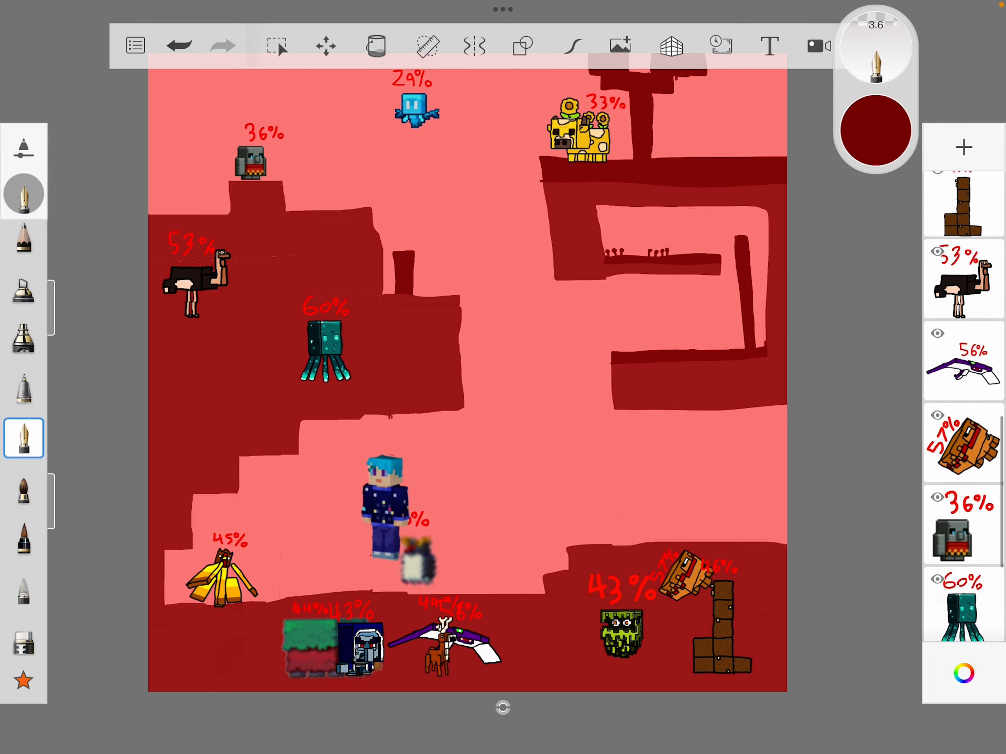
Step: Settle the penguin beside the deer on the floor and move the avatar up to the top
scroll(down, 3)
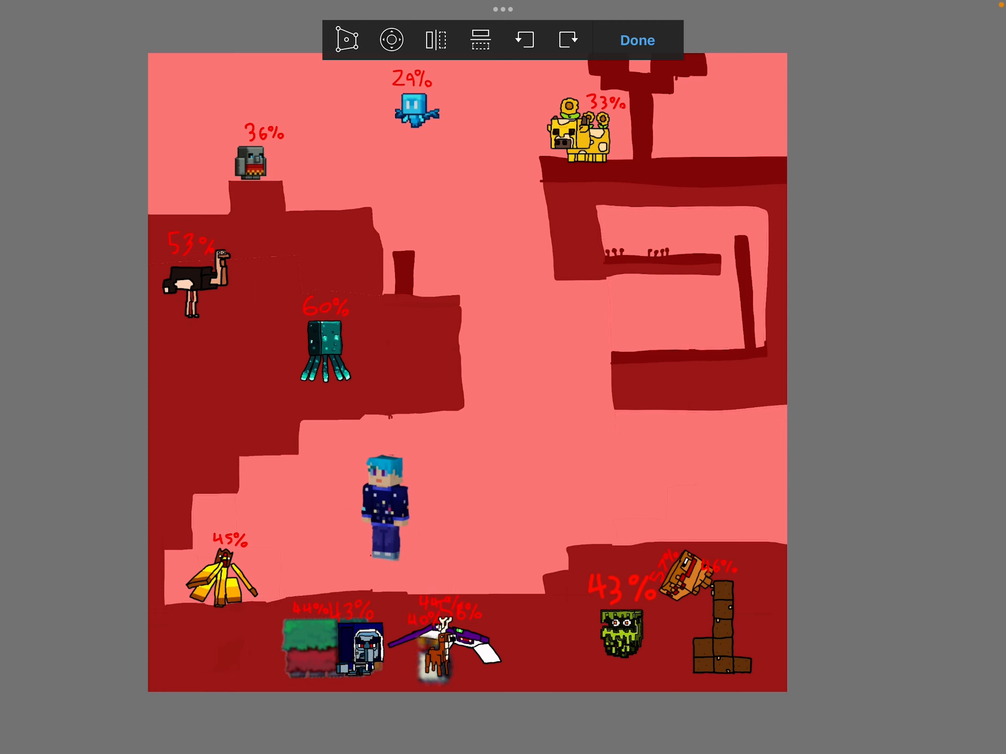
click(637, 39)
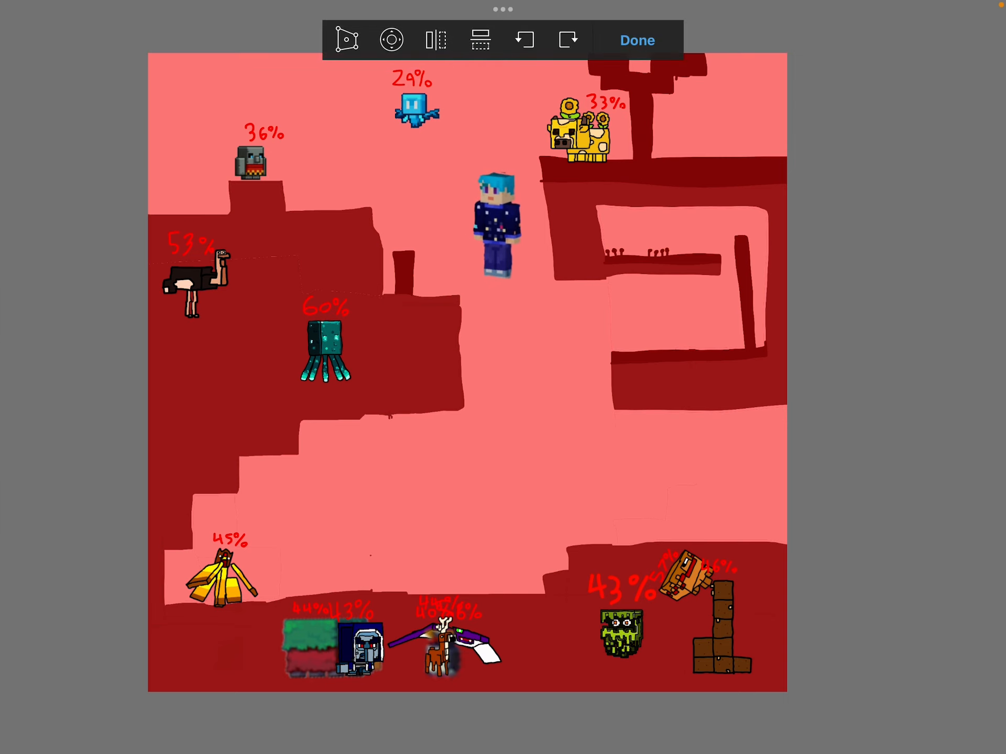
drag(496, 227, 486, 212)
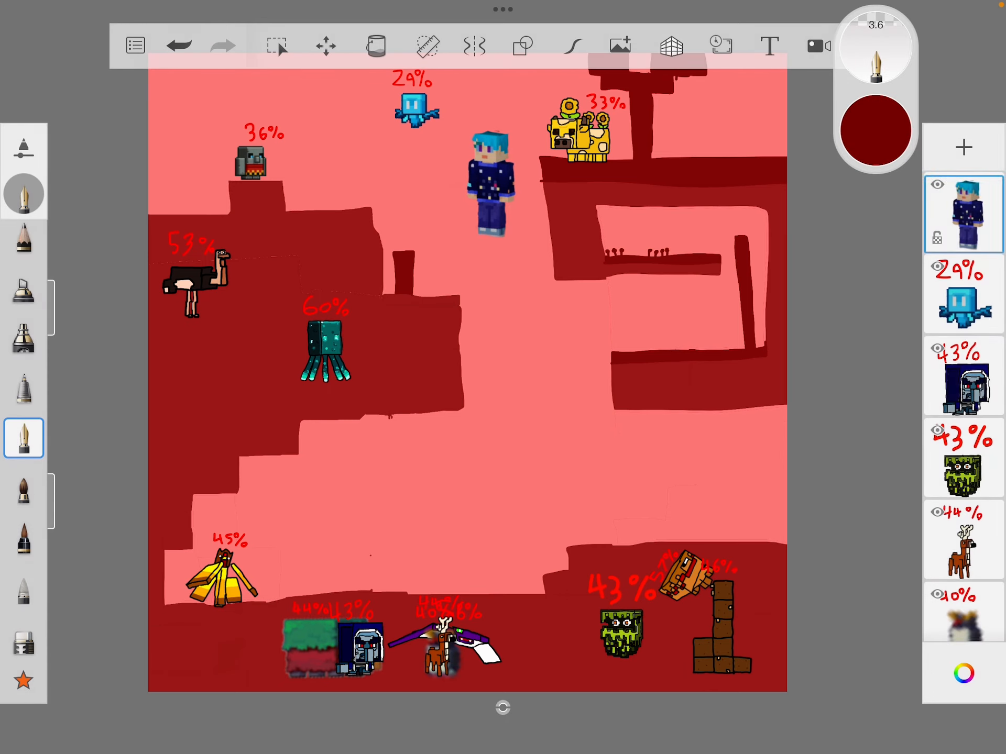
Step: Pick the 45% yellow mob's layer and scroll through the layer list to reach the avatar layer
scroll(down, 3)
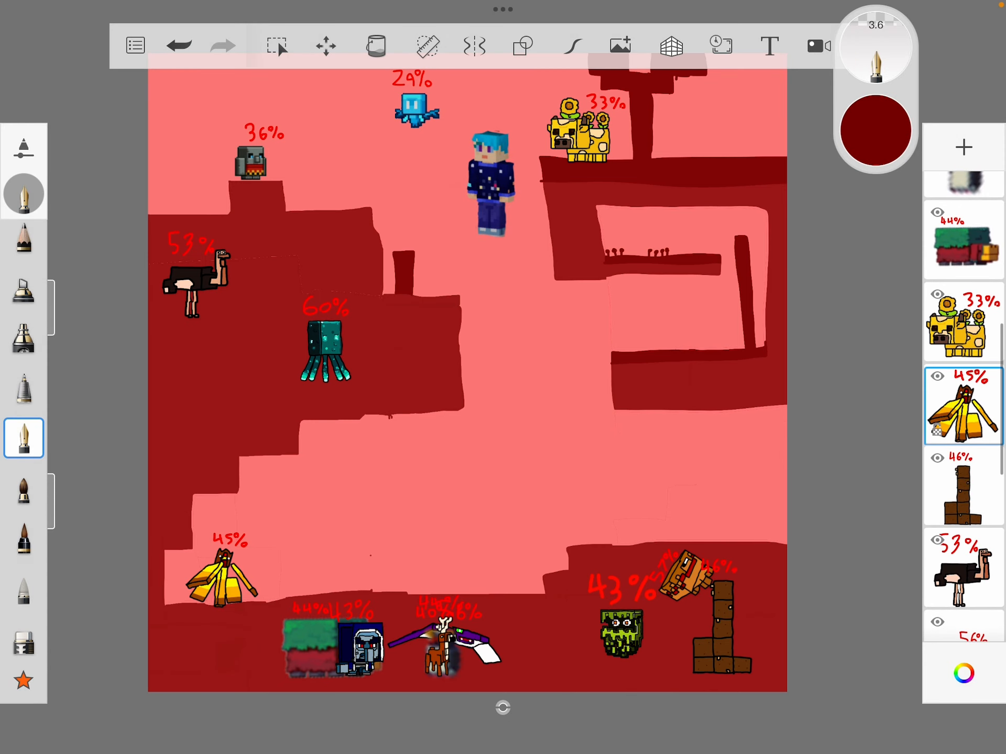
click(277, 45)
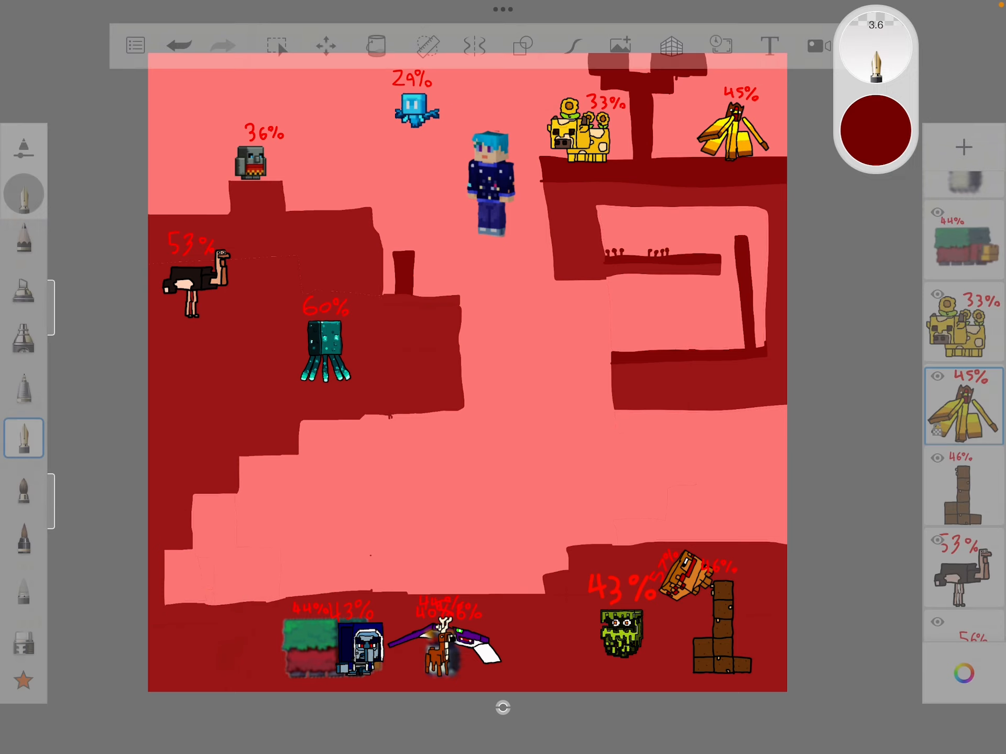
scroll(down, 3)
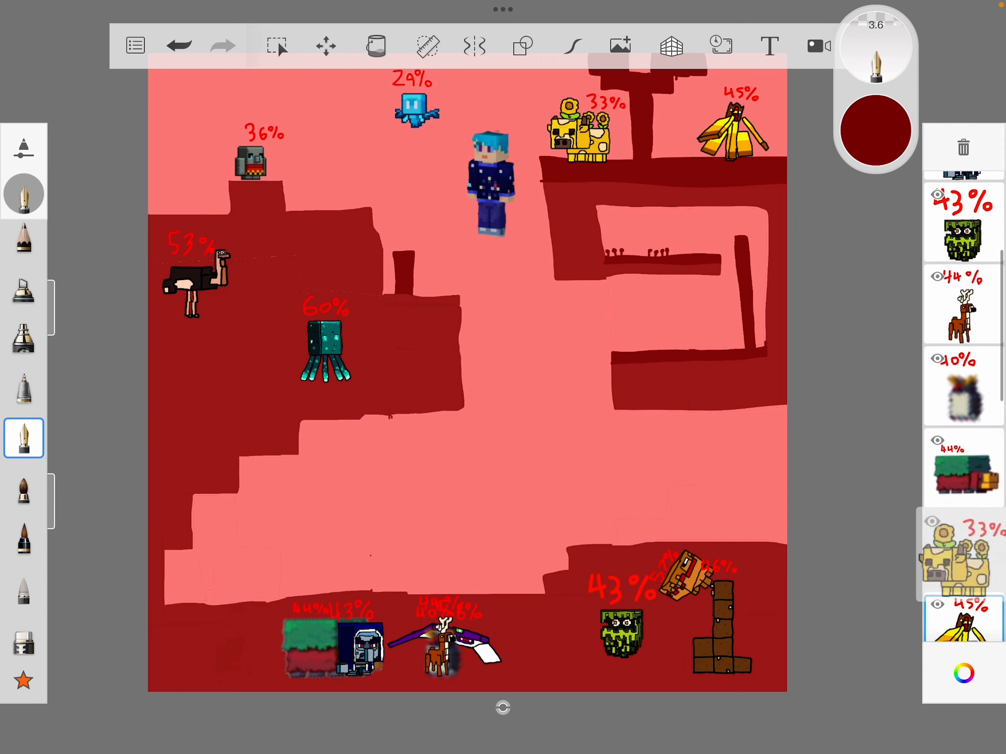
scroll(down, 3)
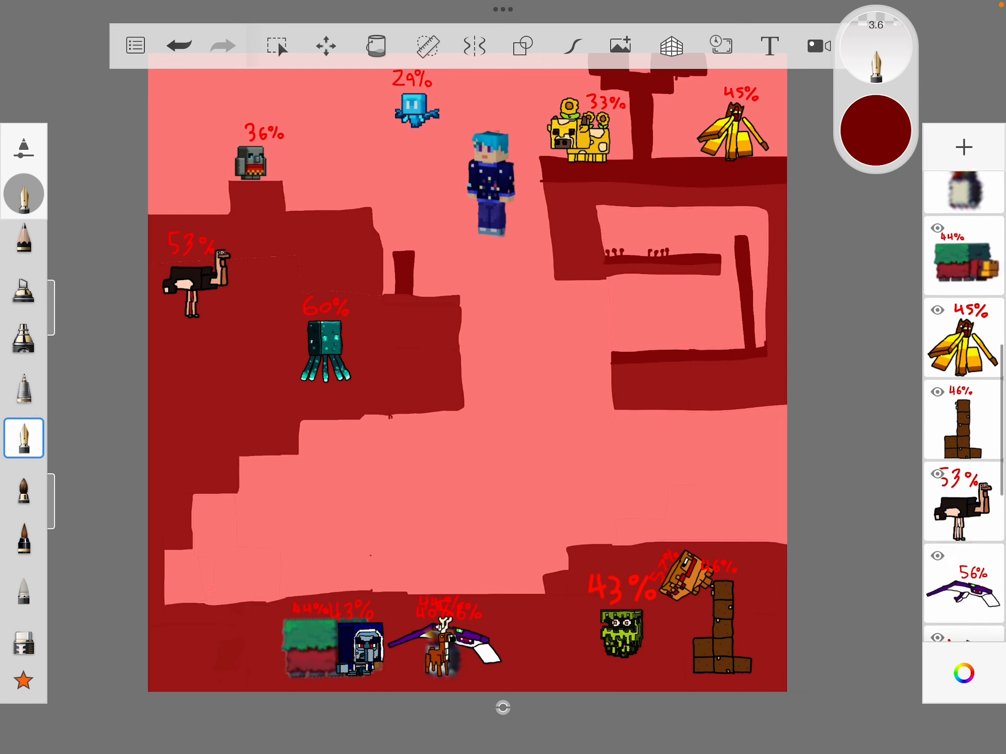
scroll(down, 3)
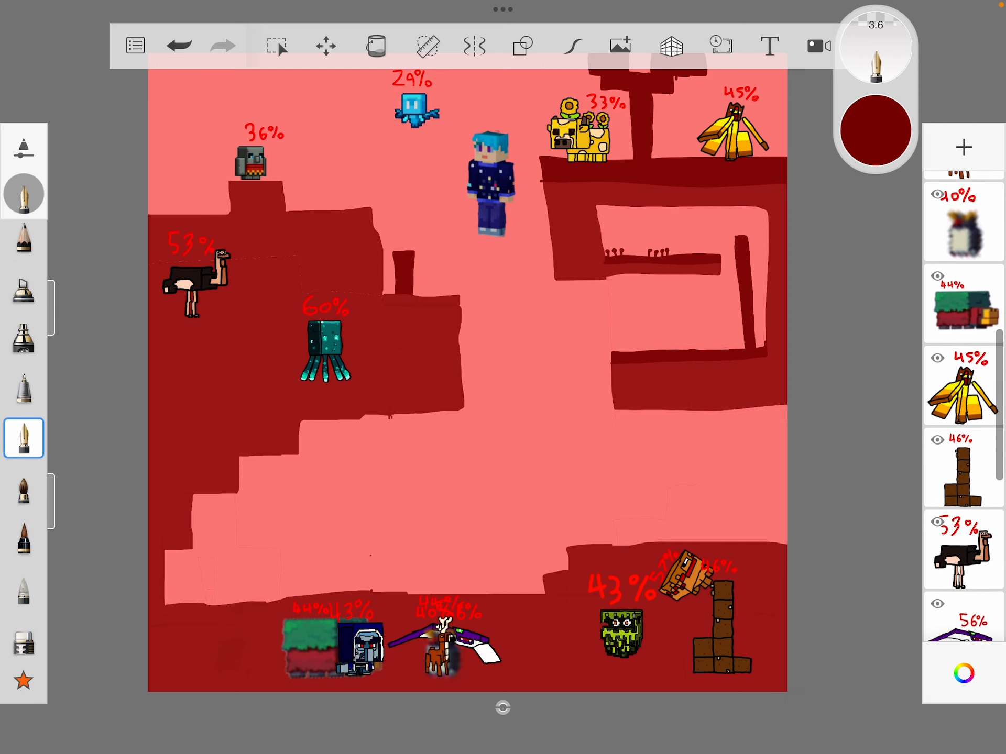
scroll(down, 3)
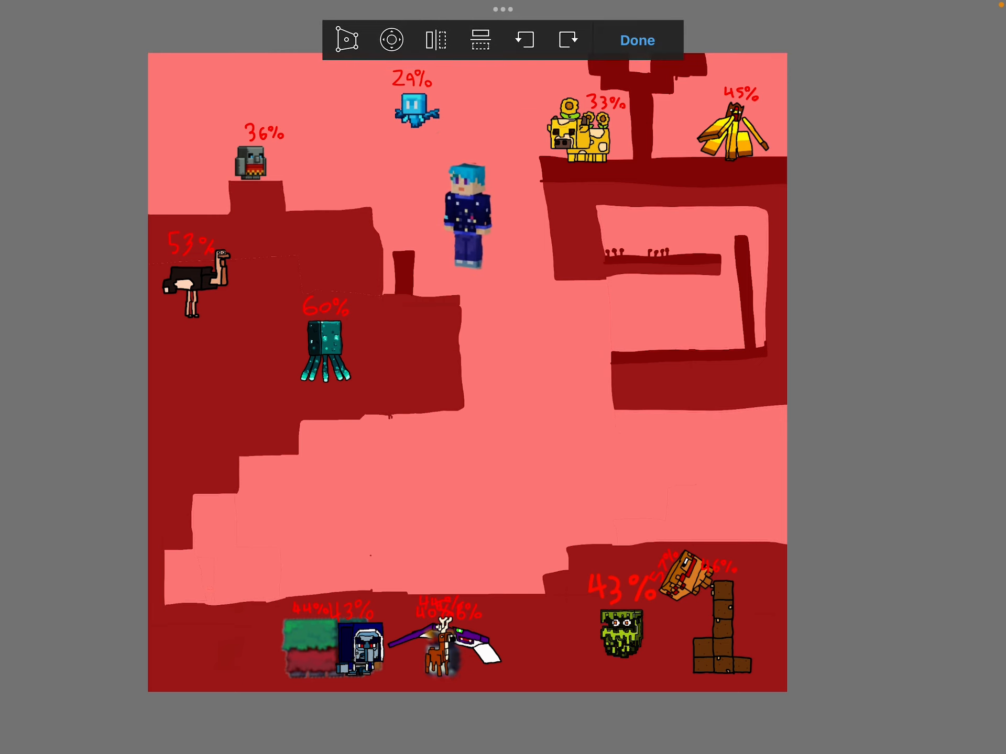
Step: Shift the avatar left onto the top-right ledge and nudge the grey 36% mob, confirming each
drag(466, 221, 413, 221)
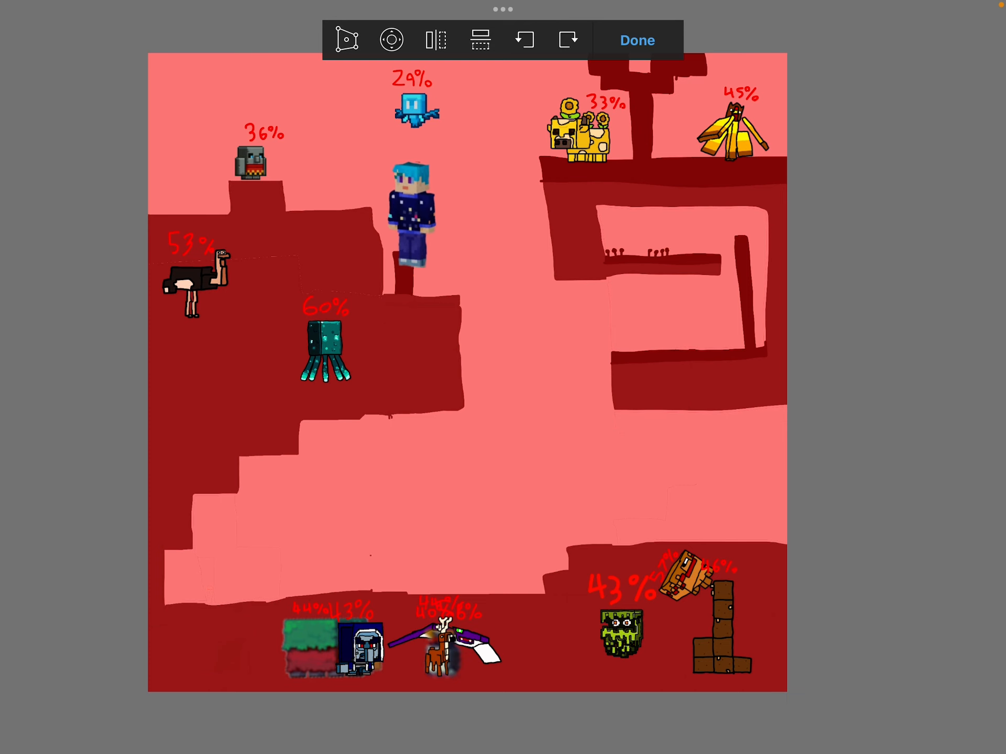
click(637, 39)
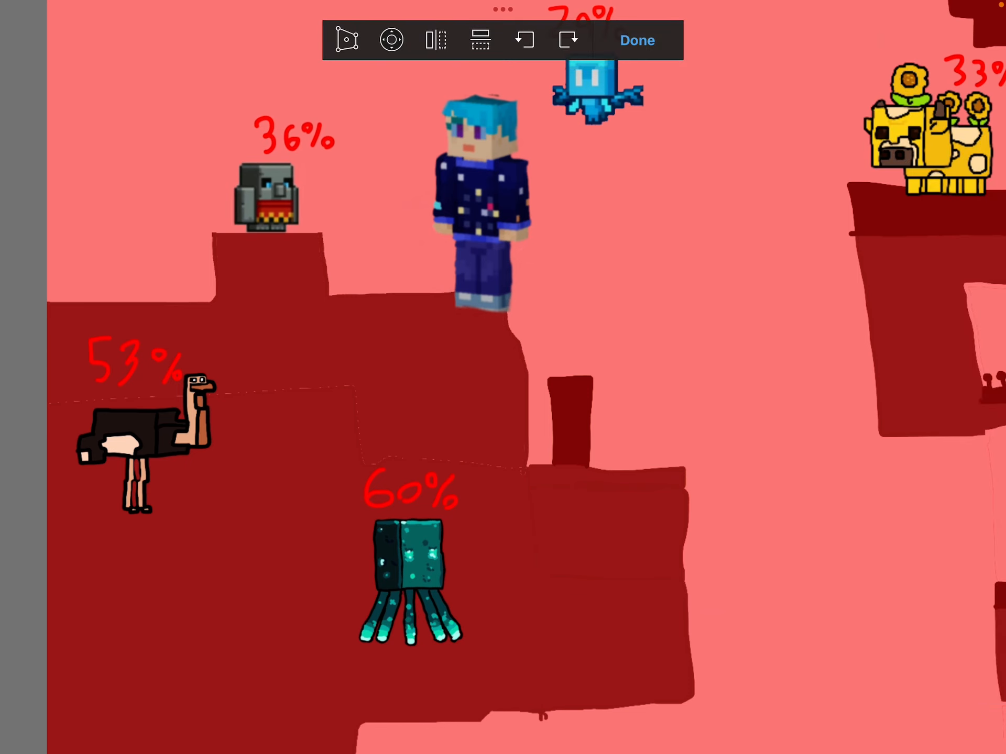
drag(266, 200, 242, 221)
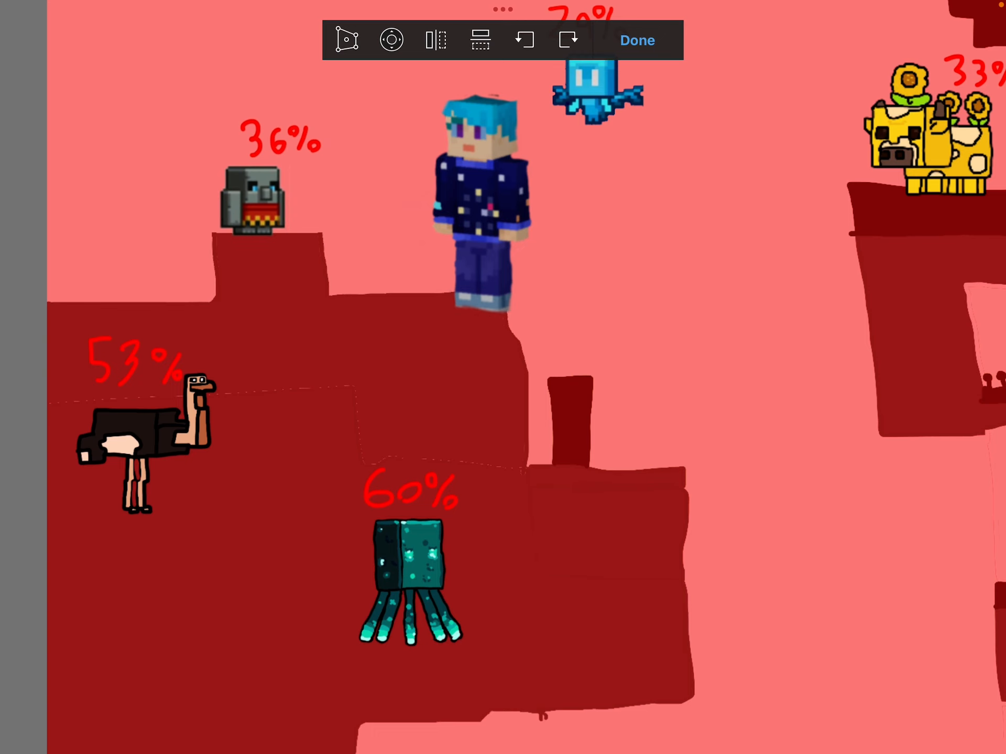
click(637, 40)
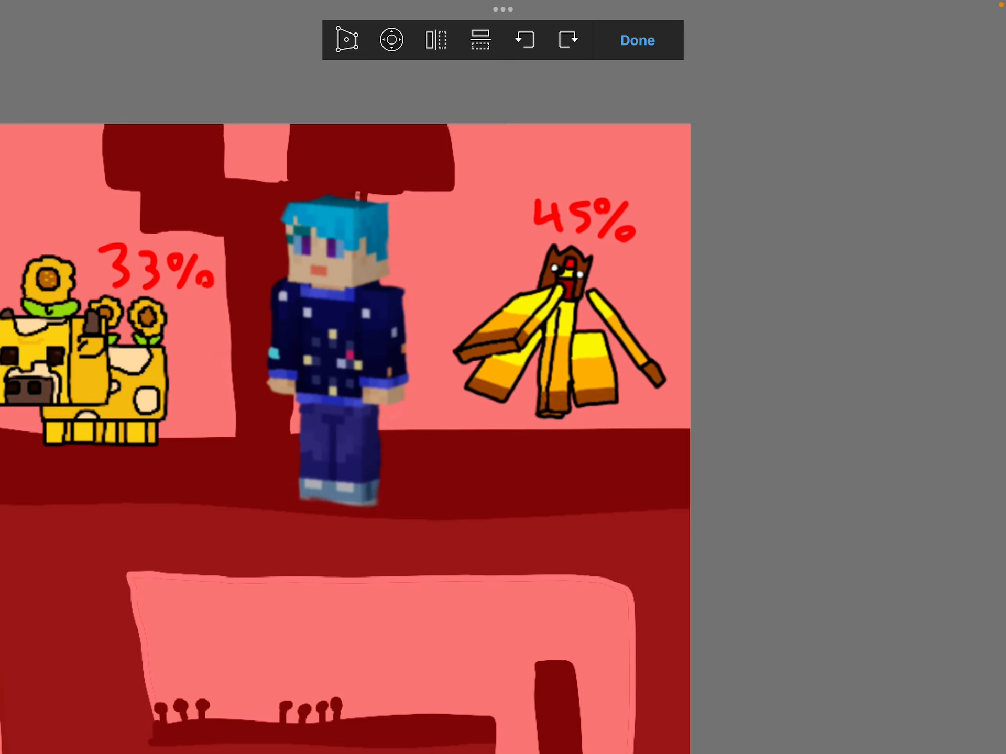
Step: Shift the avatar layer left off the roof so it floats between the 29% mob and the mooshroom
click(637, 40)
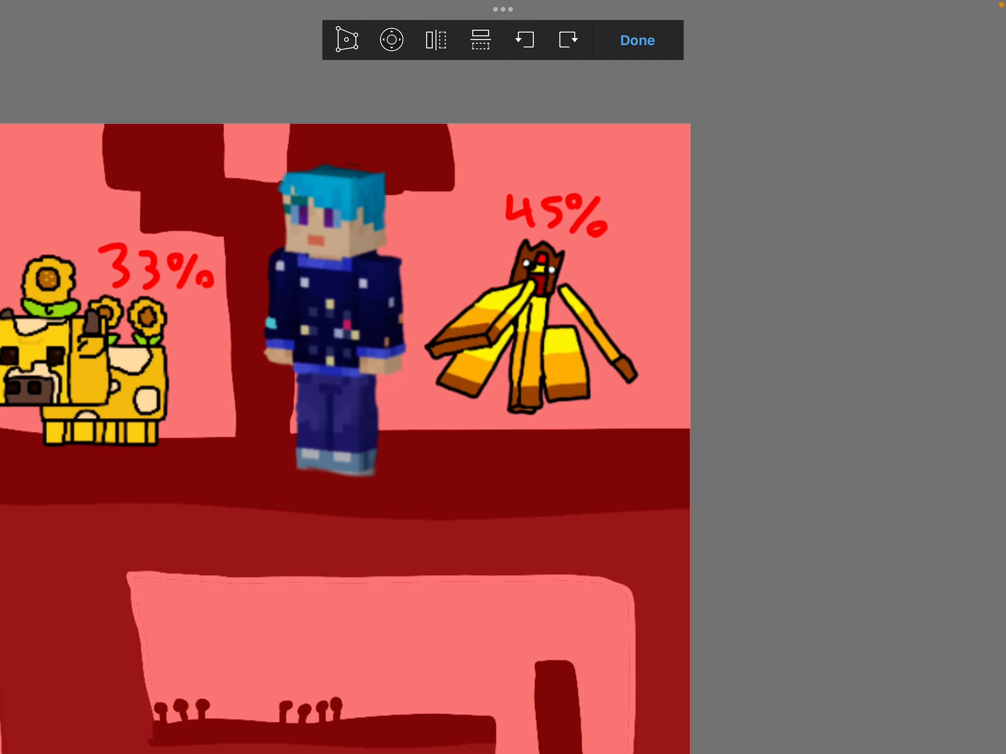
click(637, 39)
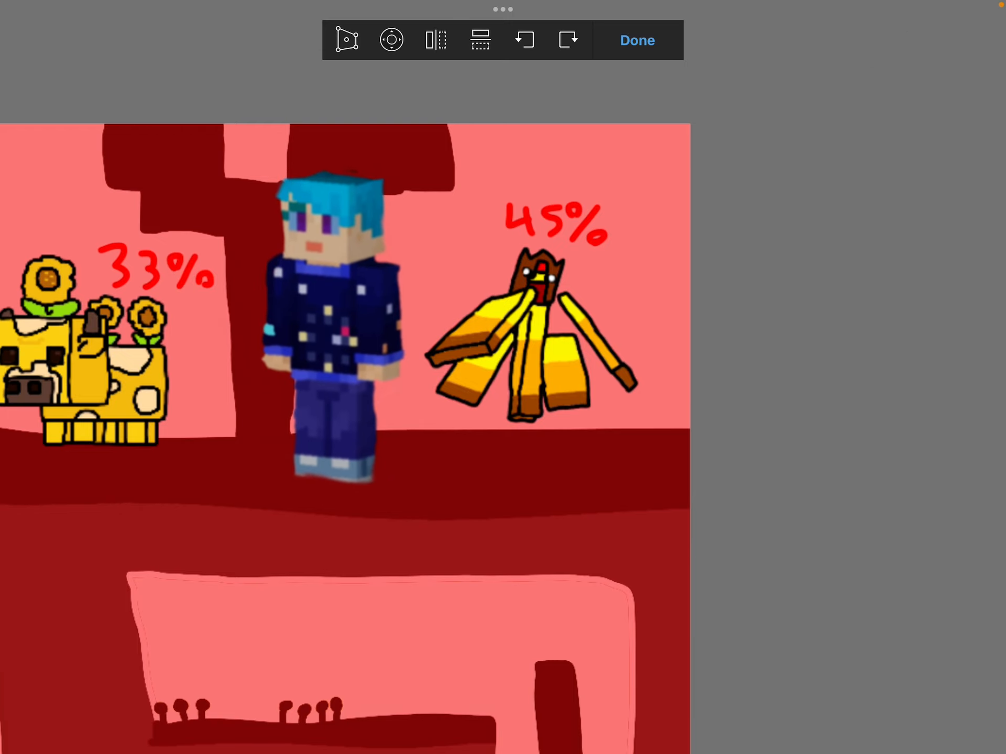
click(637, 40)
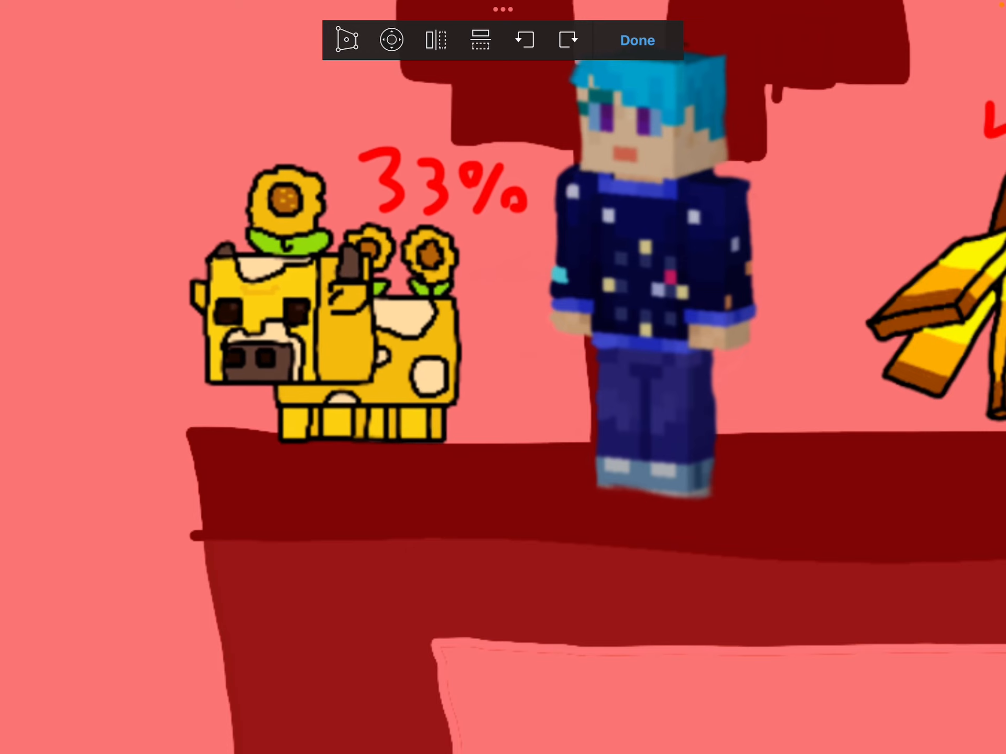
click(637, 40)
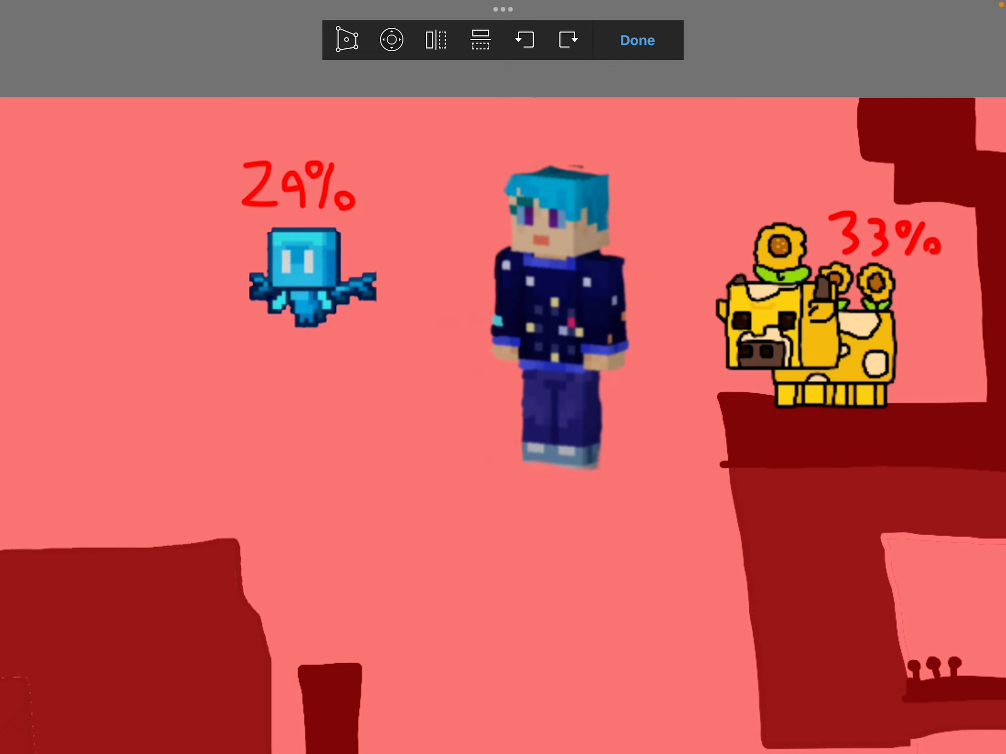
Step: Nudge the blue 29% allay rightward in several passes until it sits just left of the avatar
drag(299, 269, 359, 289)
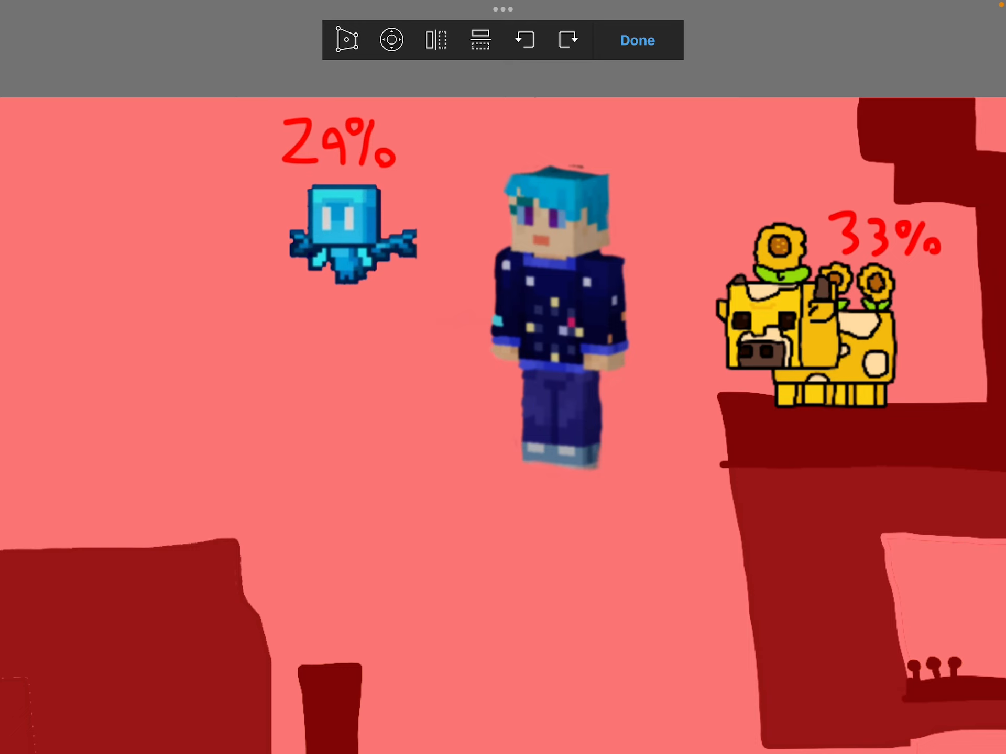
drag(350, 244, 410, 244)
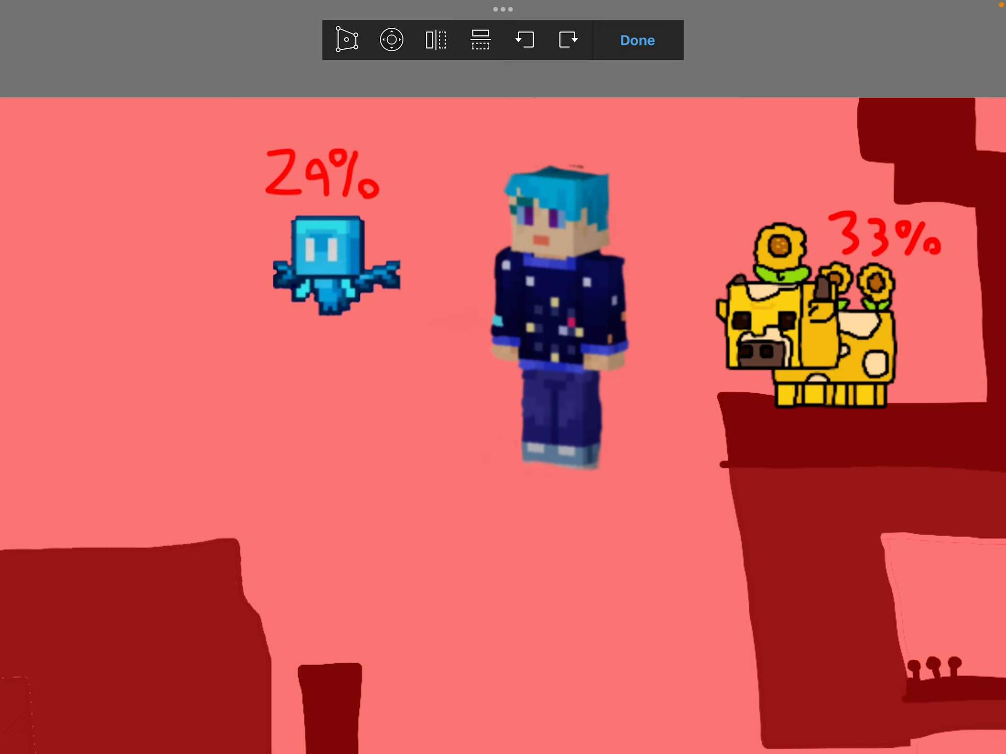
drag(321, 257, 391, 282)
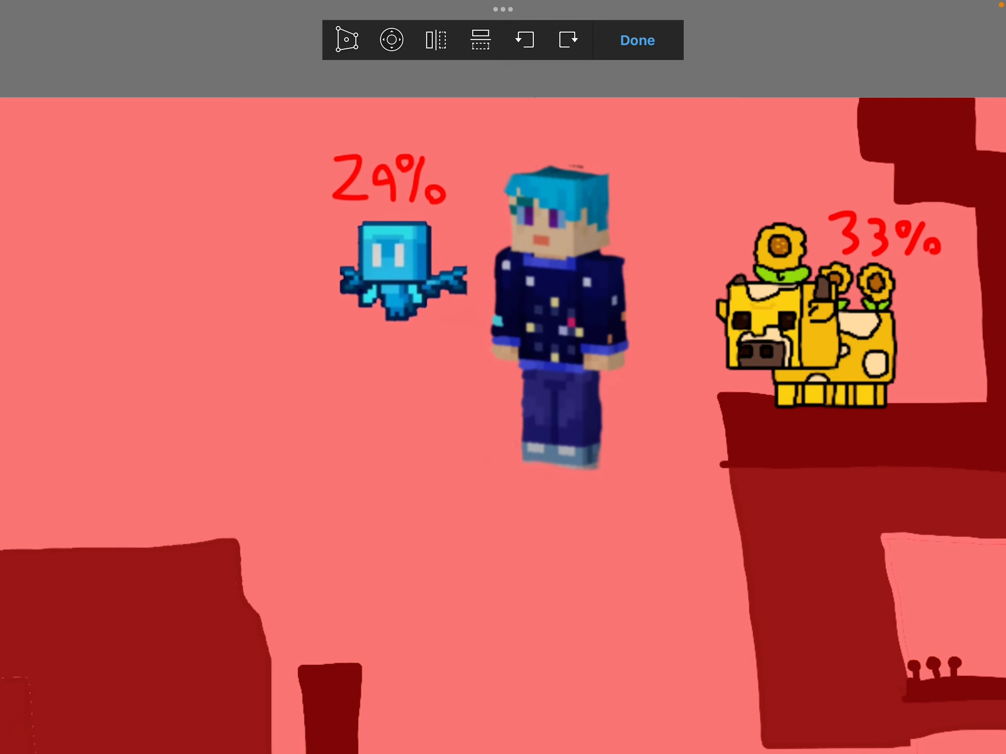
drag(391, 263, 318, 269)
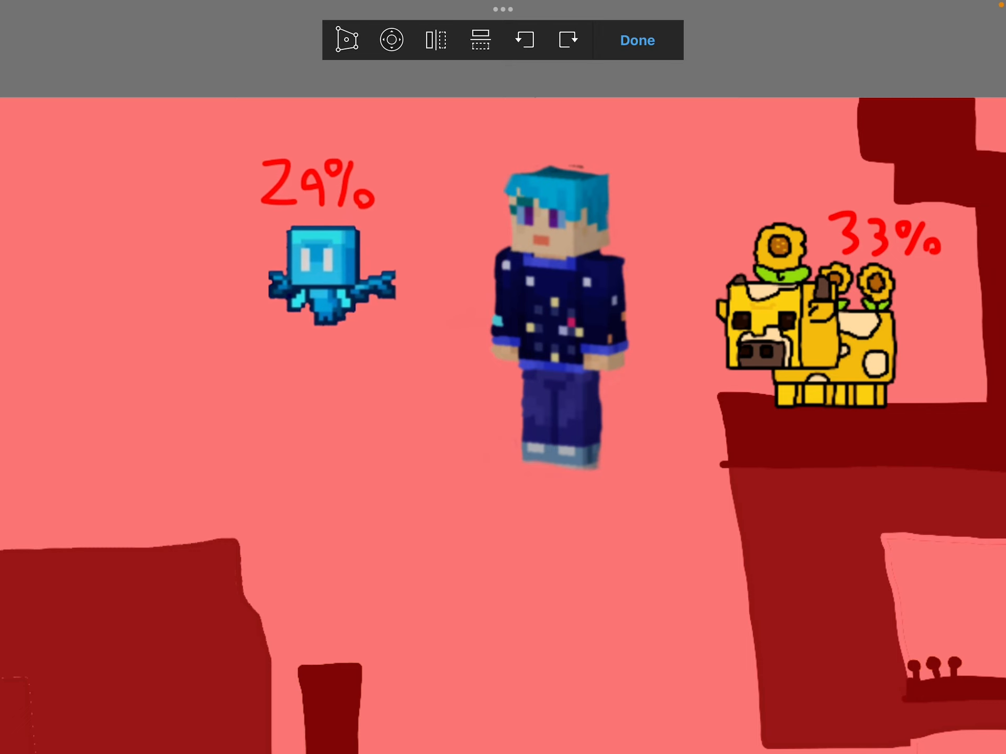
drag(330, 276, 436, 282)
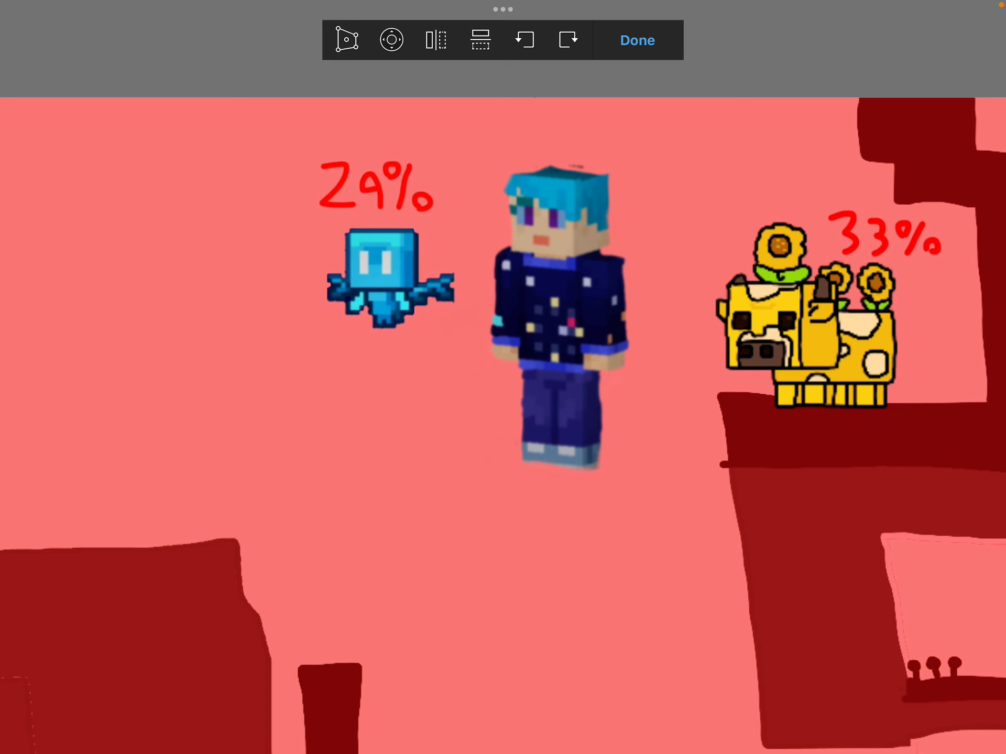
click(637, 40)
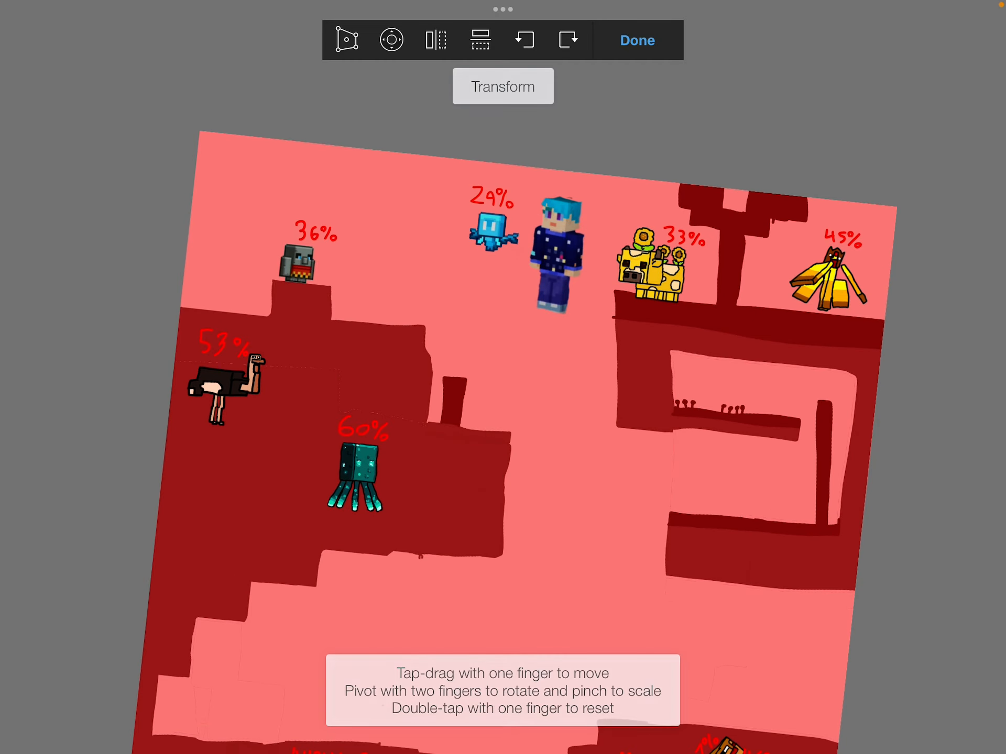
Step: Reset the canvas view and drag the avatar down beside the 33% mooshroom, clear of the 29% mob
click(637, 40)
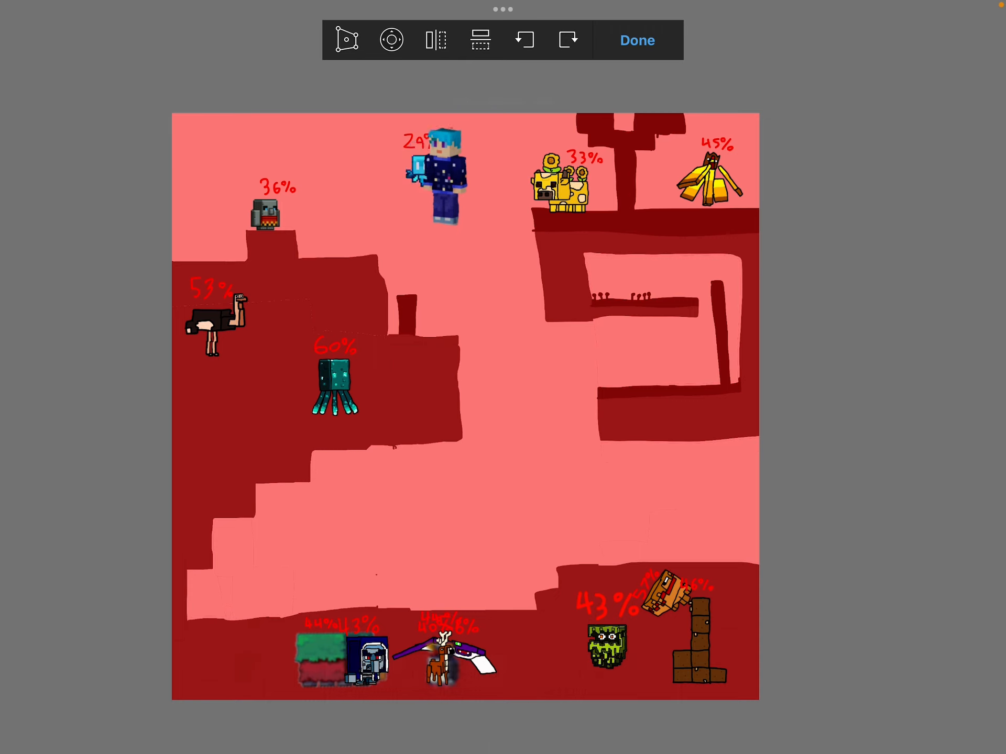
drag(438, 173, 446, 212)
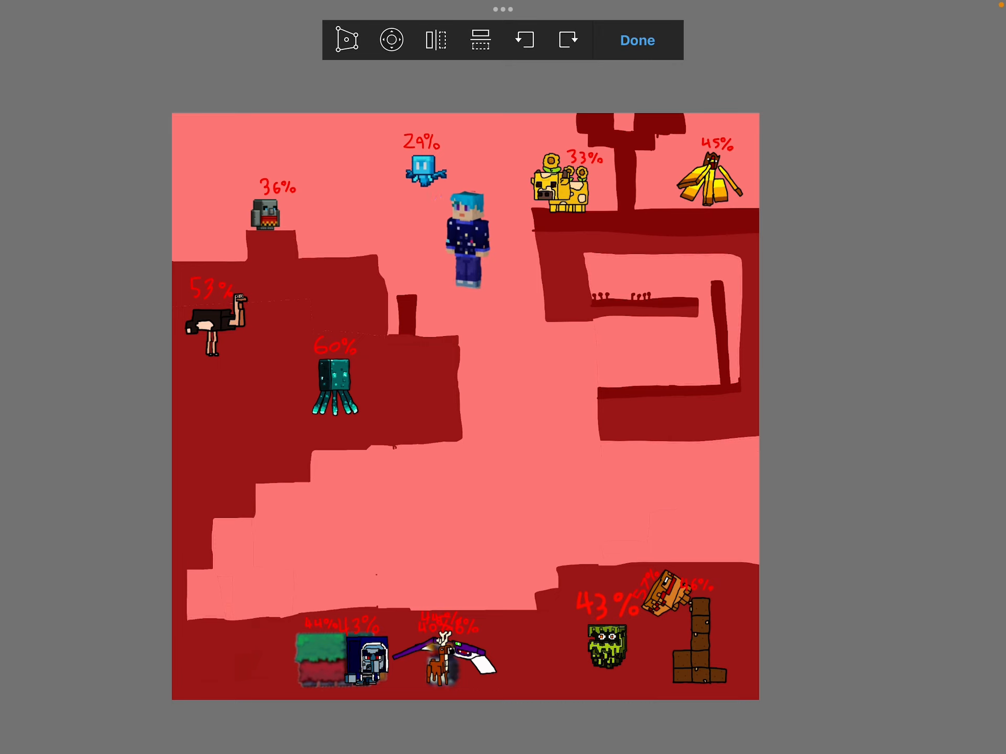
drag(466, 247, 395, 212)
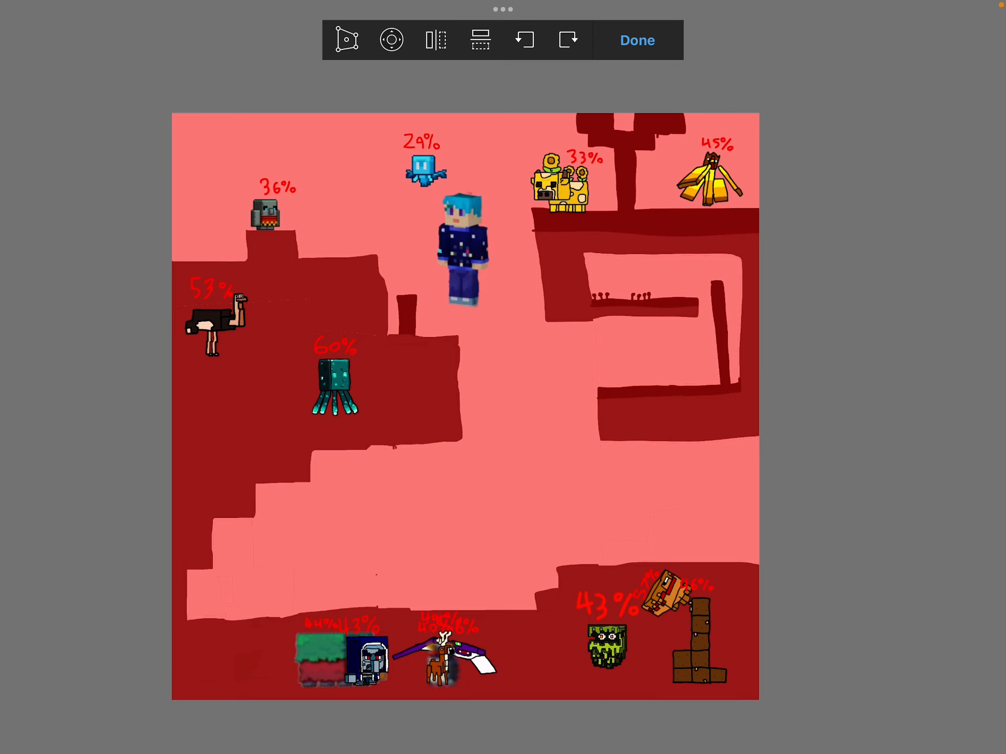
drag(460, 250, 502, 193)
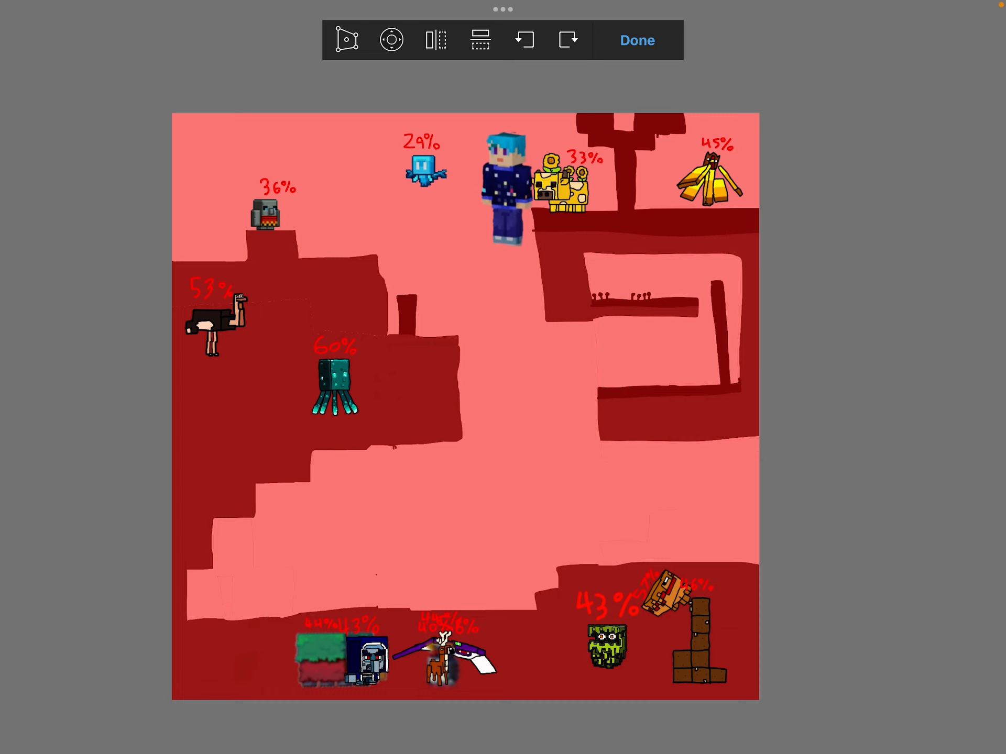